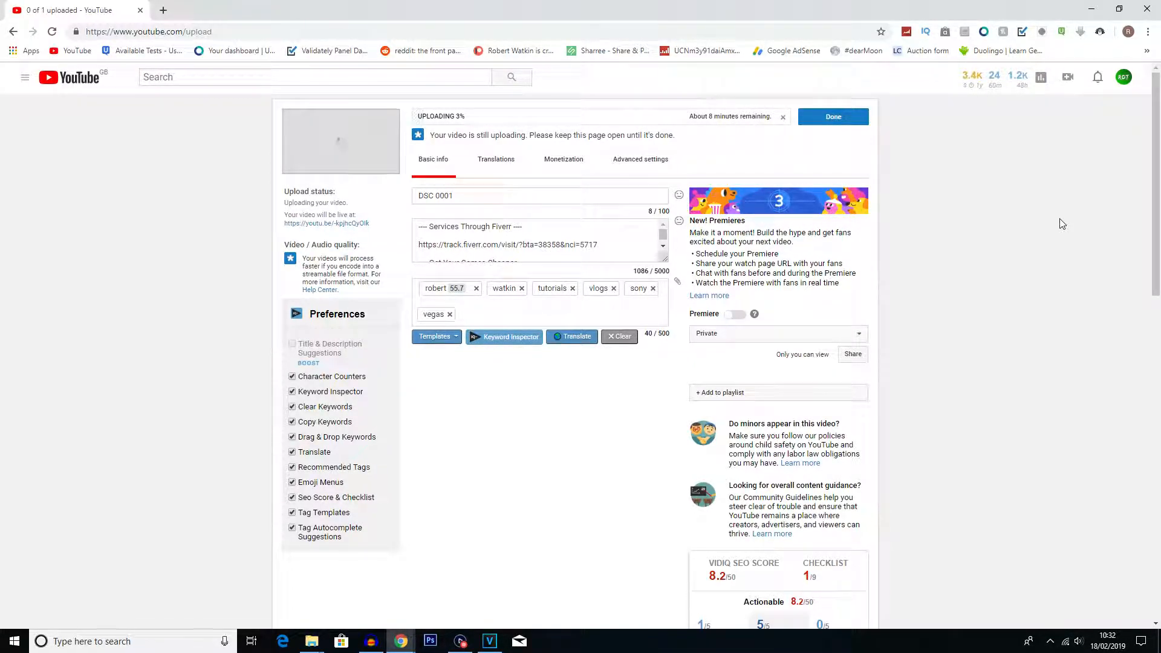
mouse_move(482, 188)
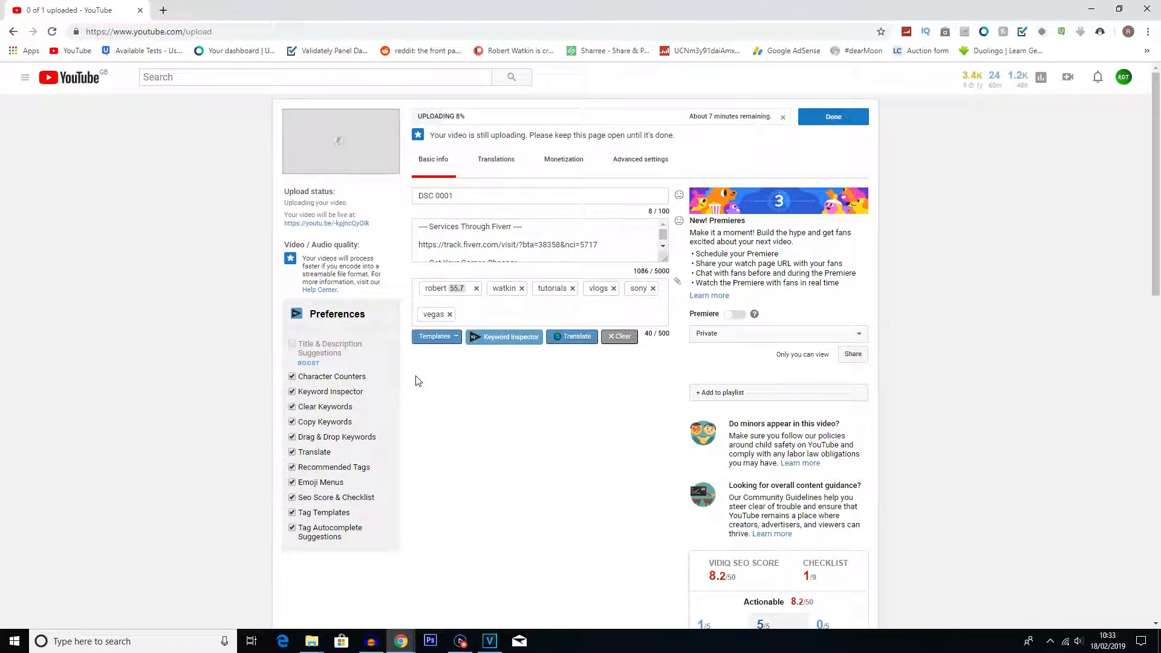
From the uploading video's Add to playlist menu, start a new playlist
click(718, 393)
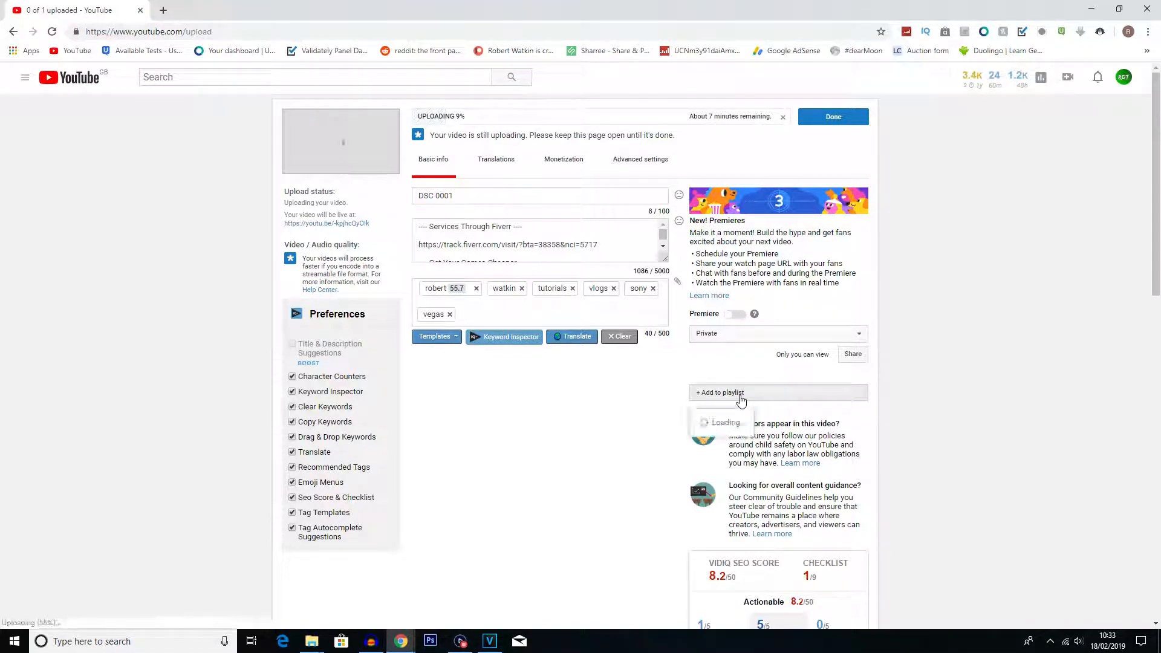
click(719, 393)
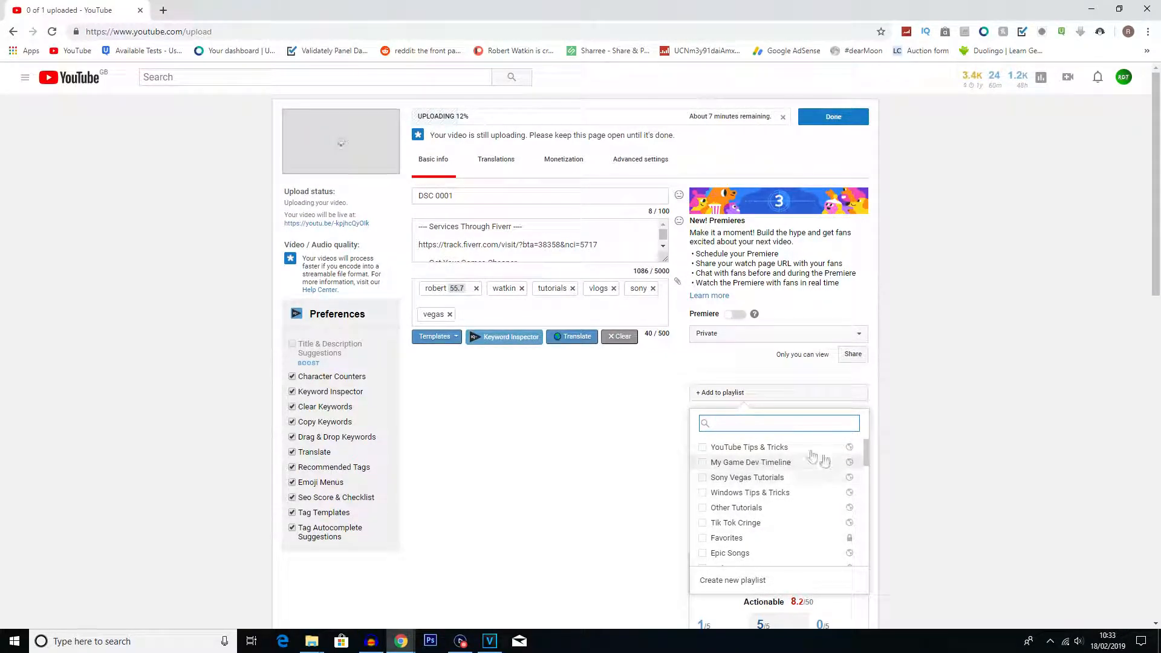
scroll(down, 3)
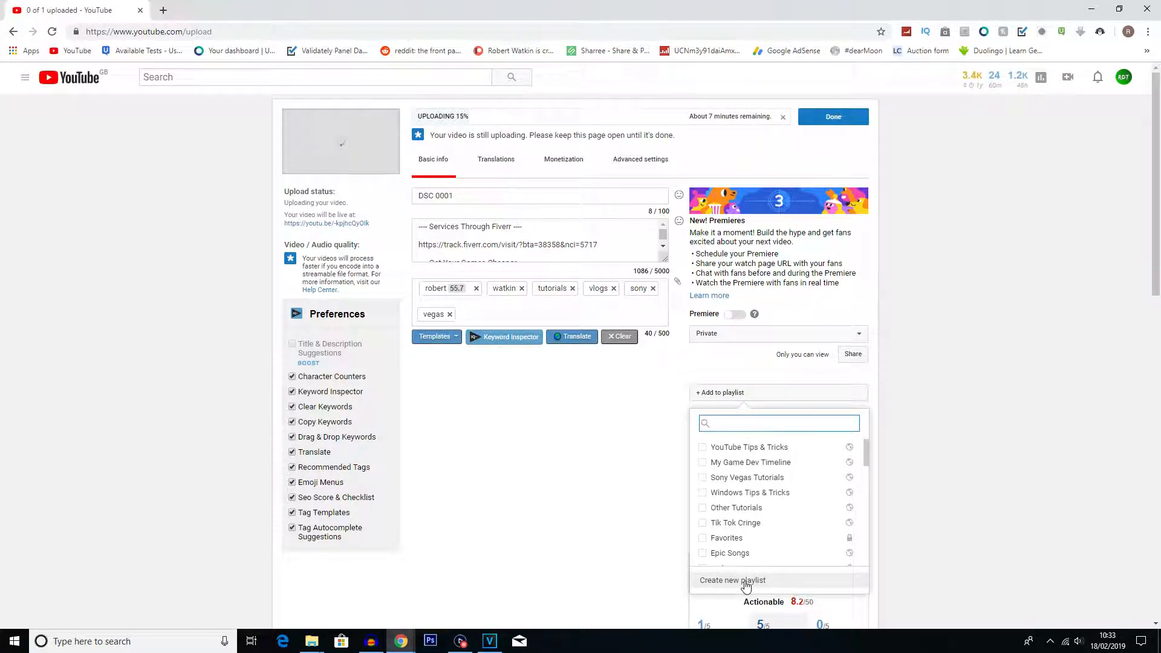
click(732, 579)
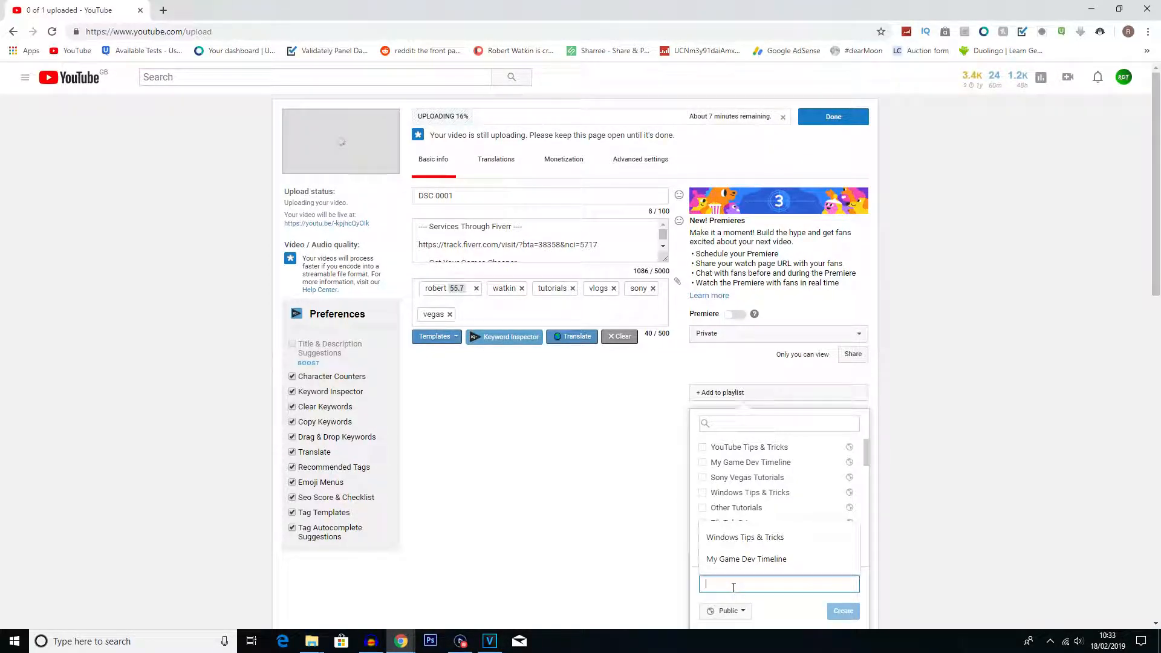
Create the playlist as 'Test Playlist' with Private privacy, adding the video to it
text(Test Playl)
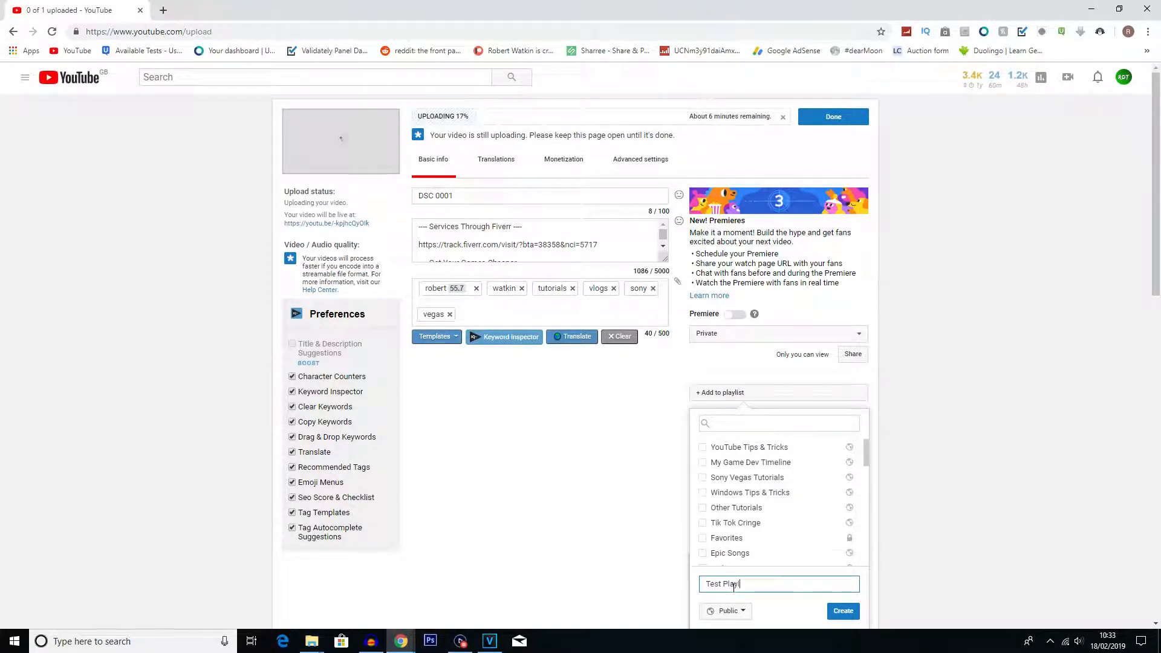
click(728, 610)
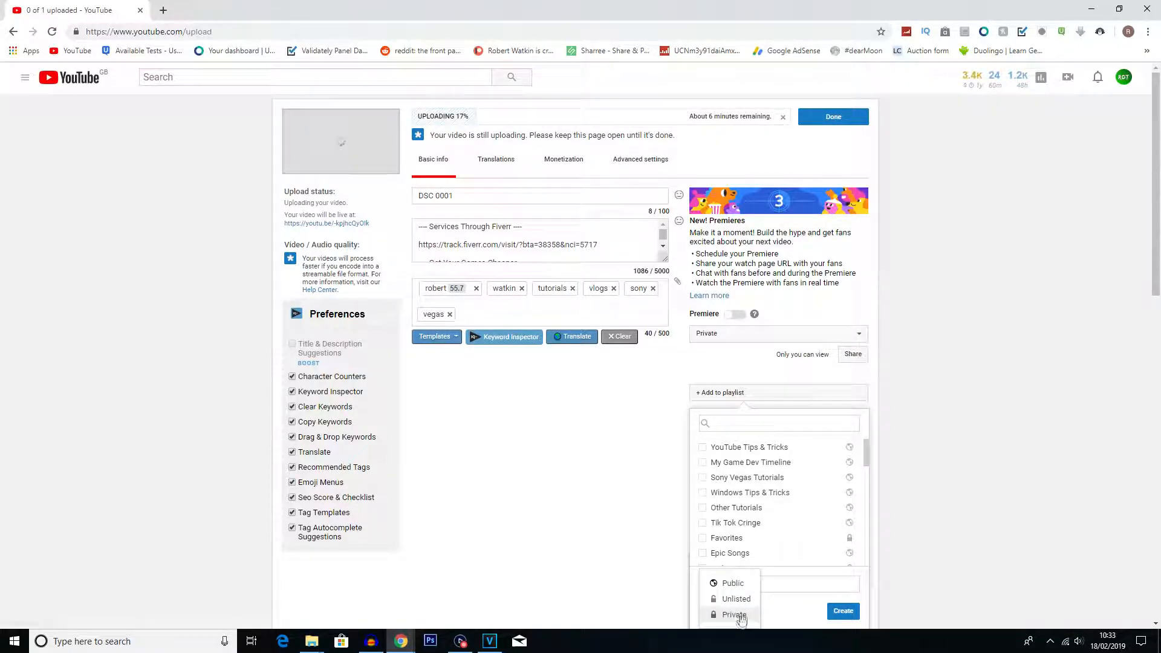
click(733, 615)
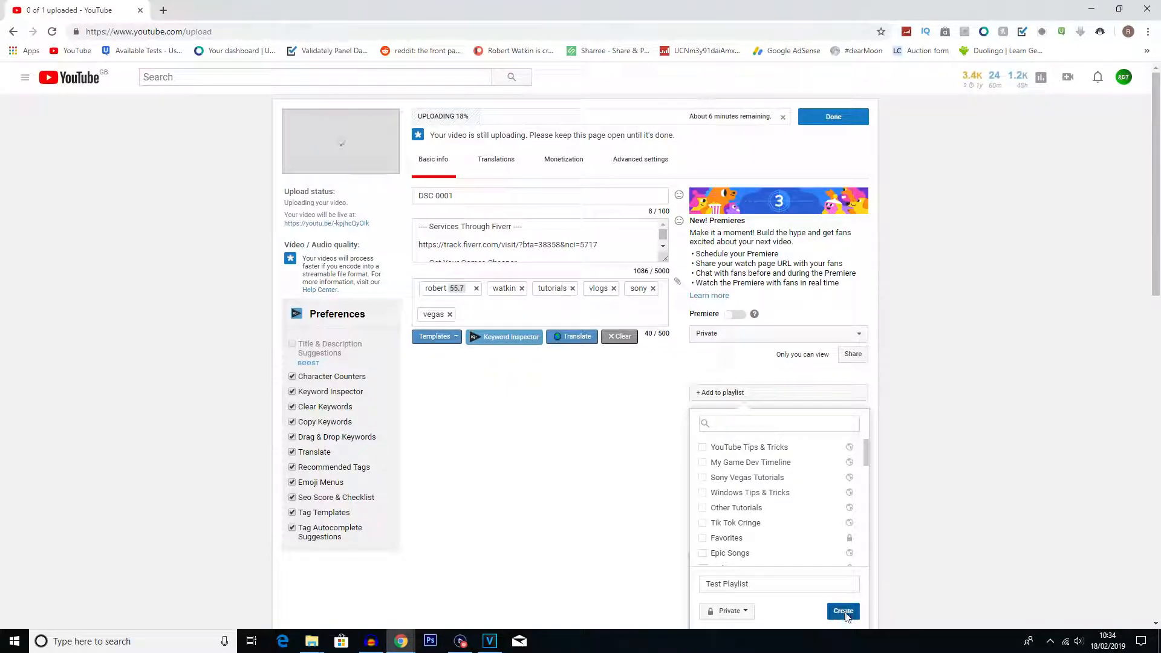
click(842, 610)
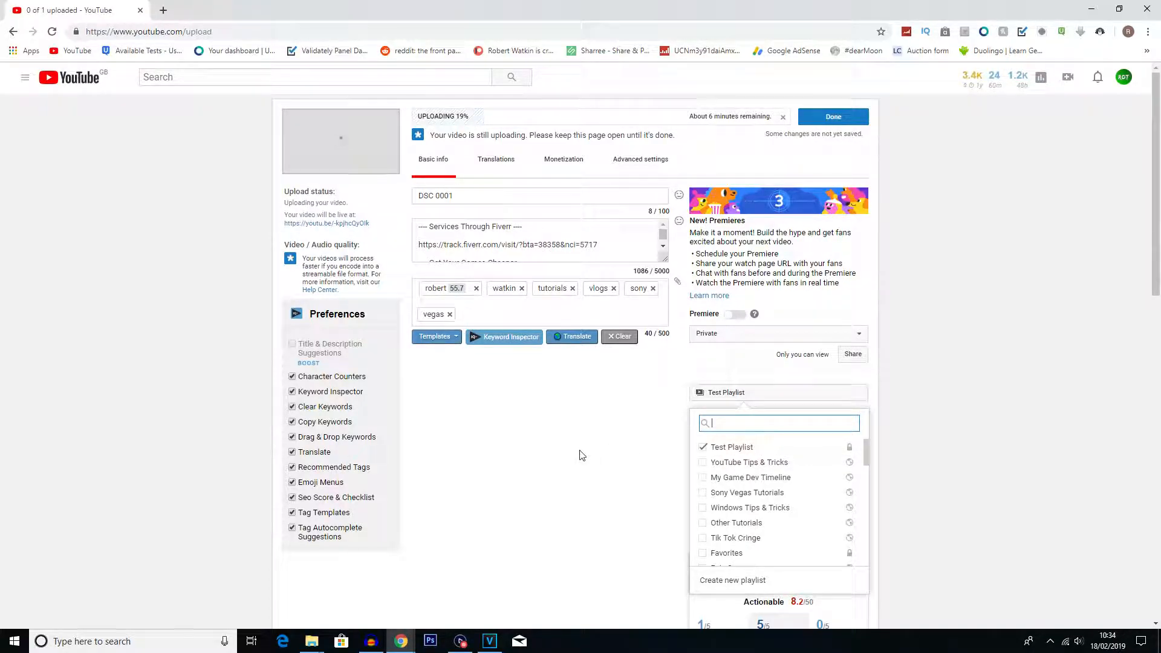
mouse_move(577, 449)
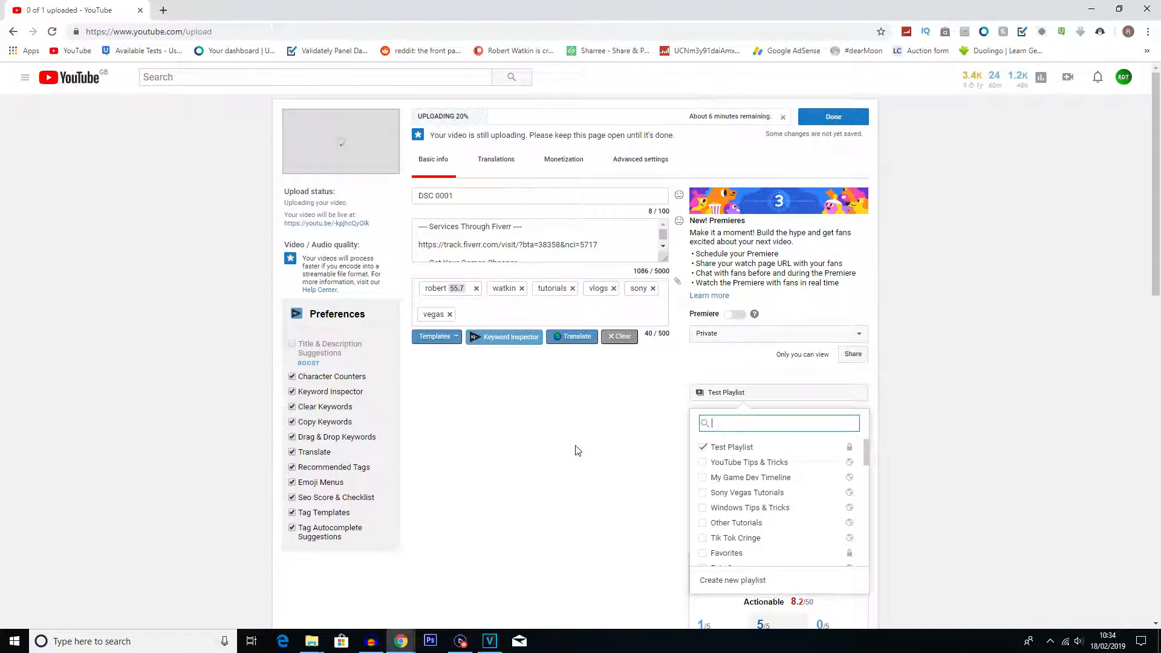
mouse_move(540, 517)
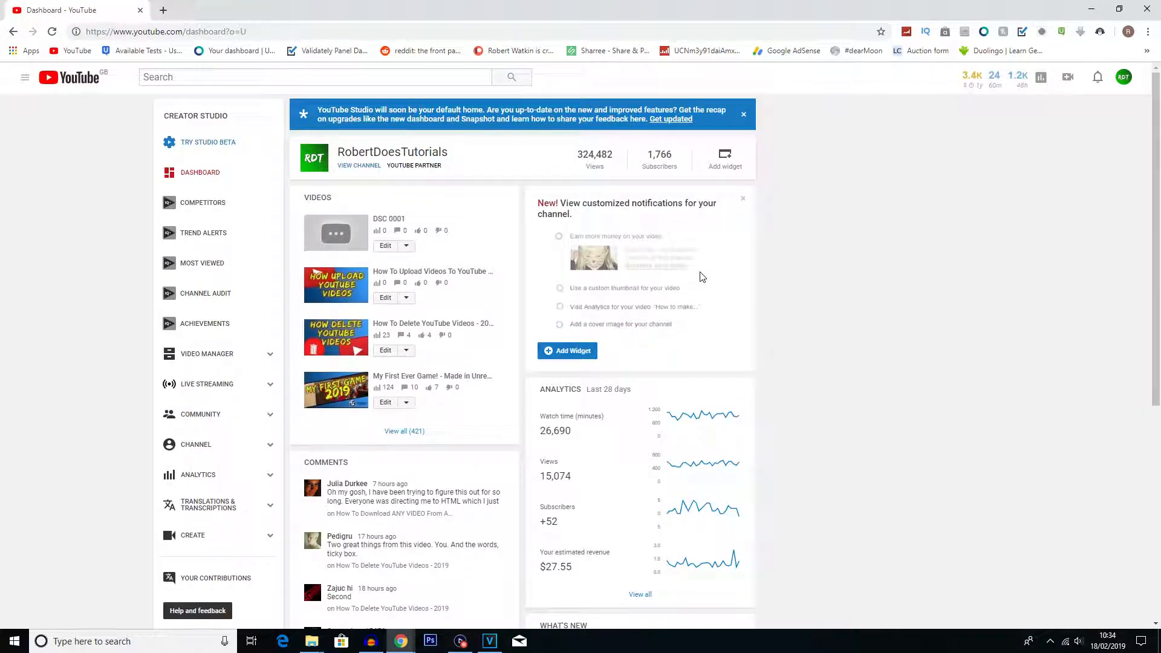
mouse_move(716, 303)
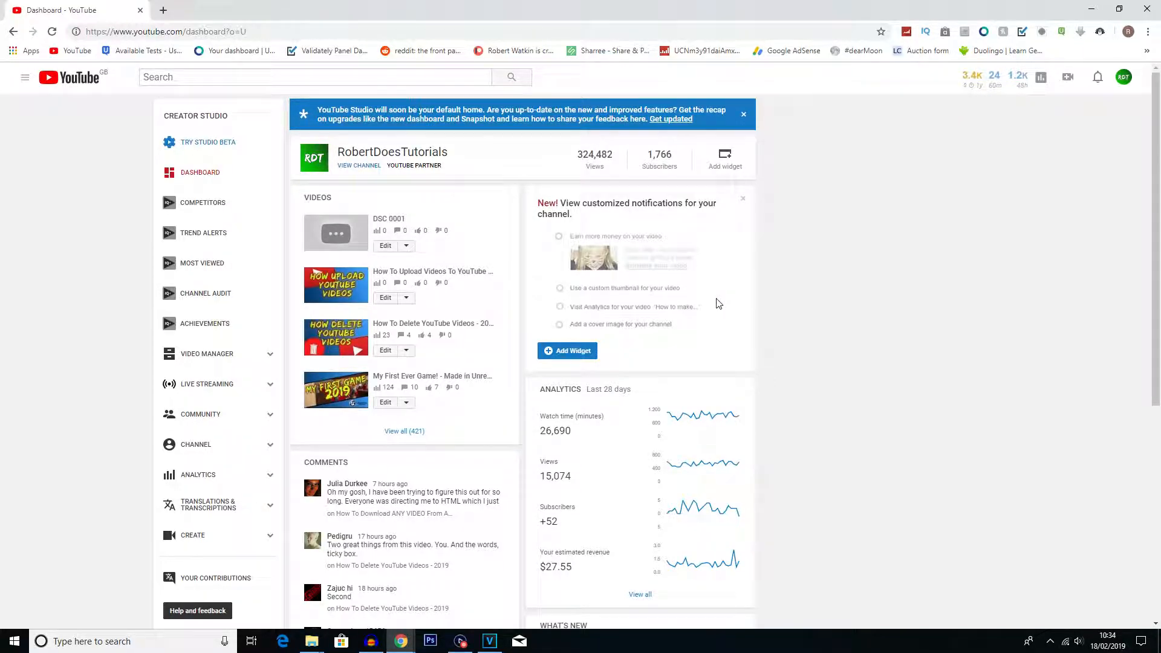
Go to Creator Studio's Video Manager and show the channel's Playlists page
click(1123, 77)
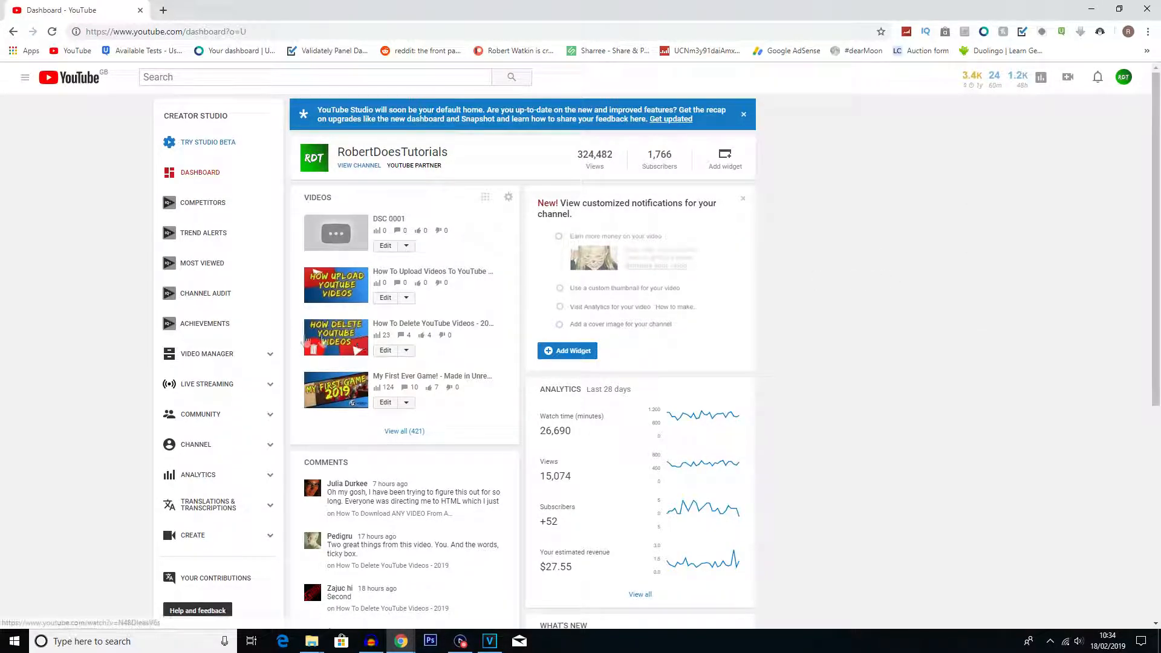
mouse_move(235, 415)
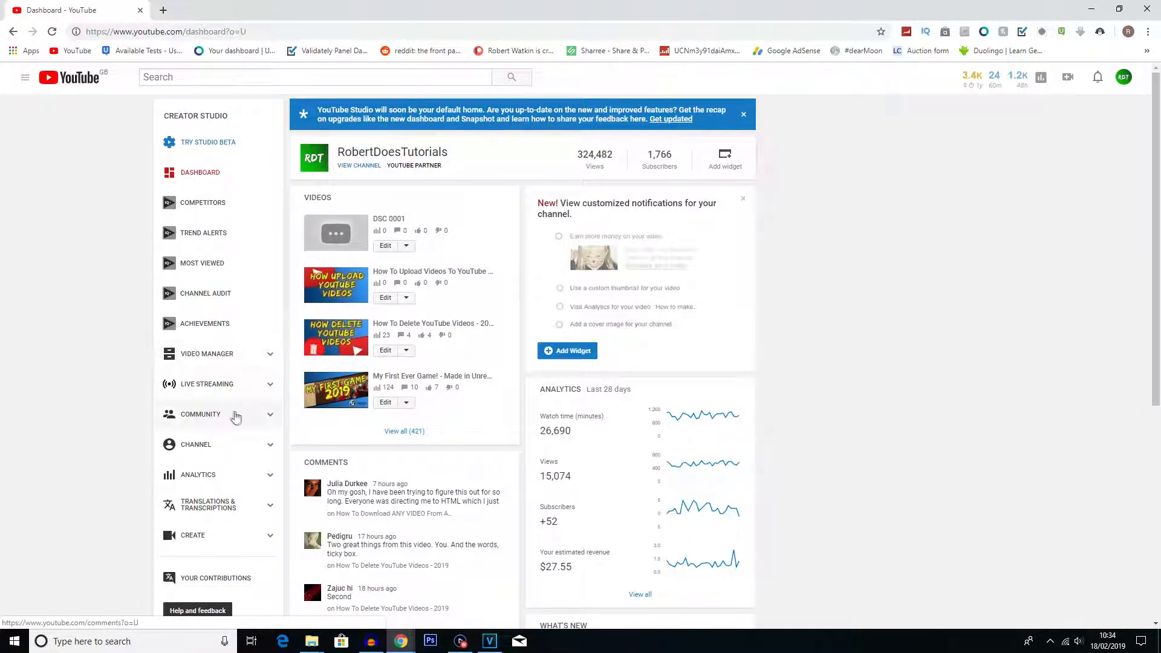
click(208, 353)
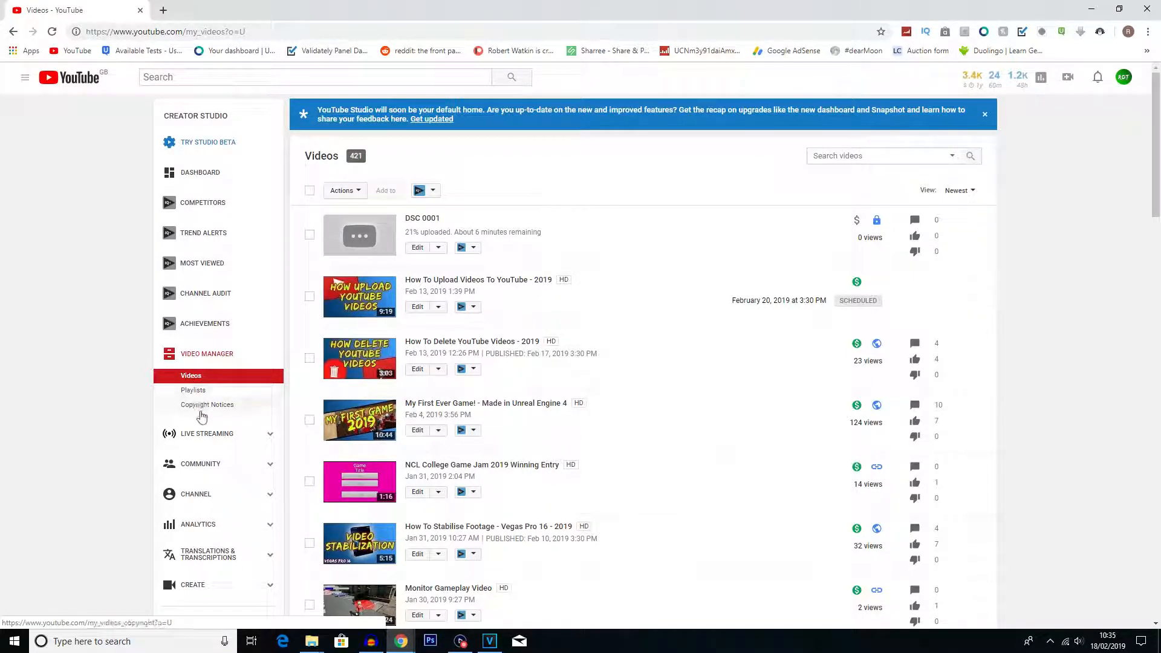
click(193, 389)
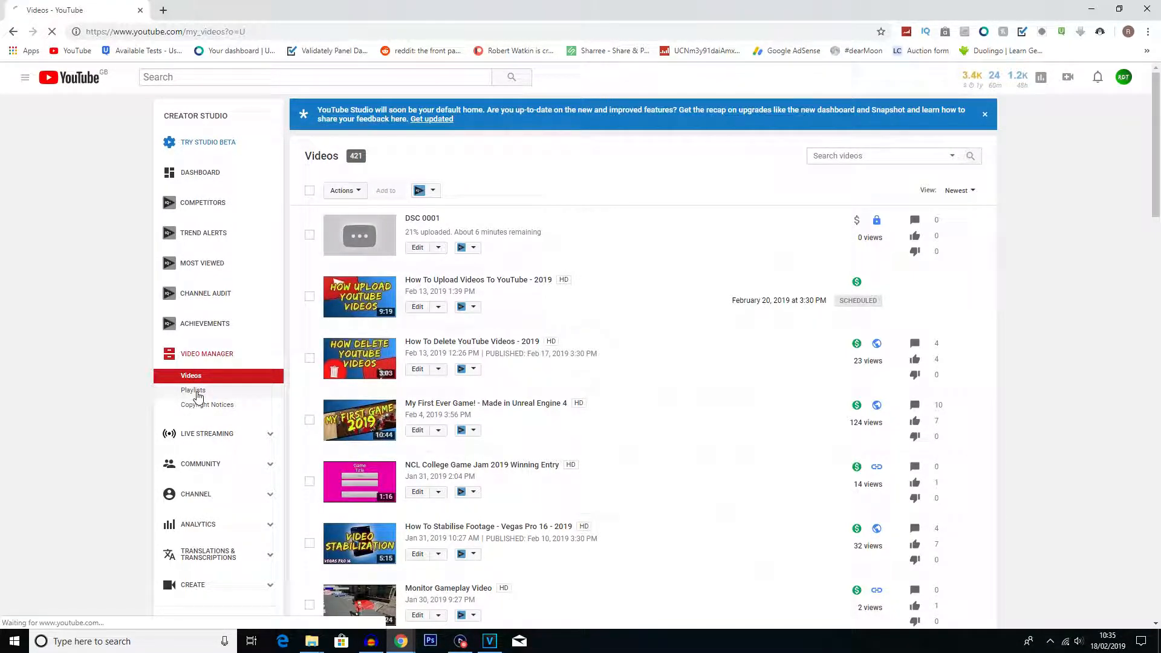
click(192, 390)
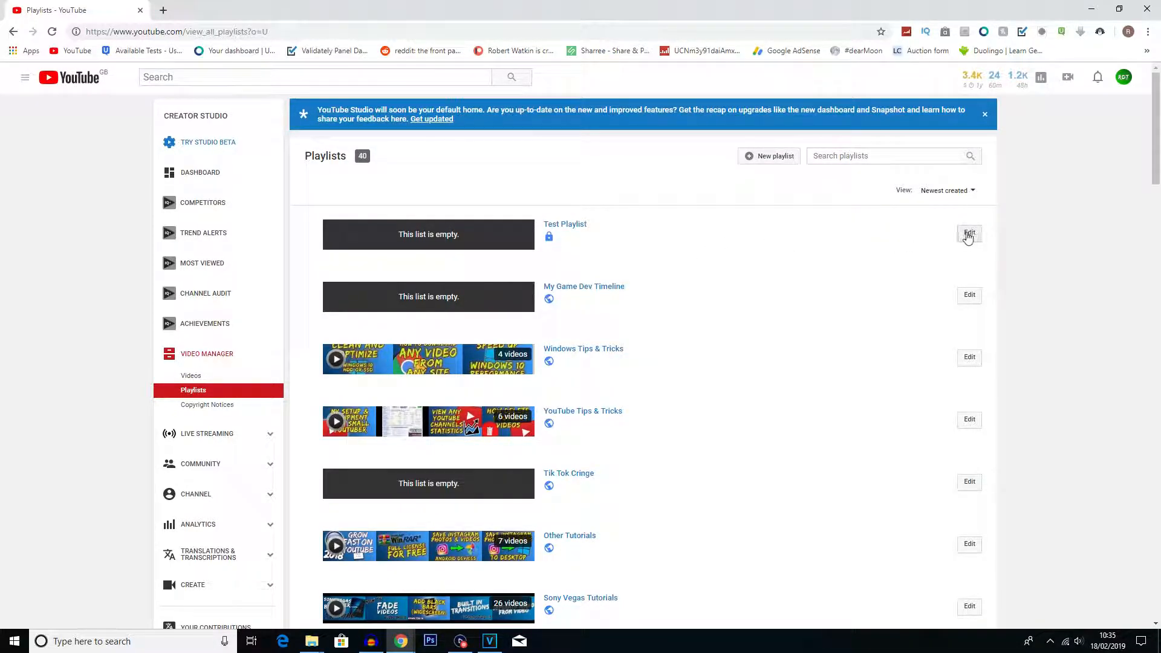
Open Test Playlist's edit page, start Add videos, then cancel back to the playlists overview
click(565, 224)
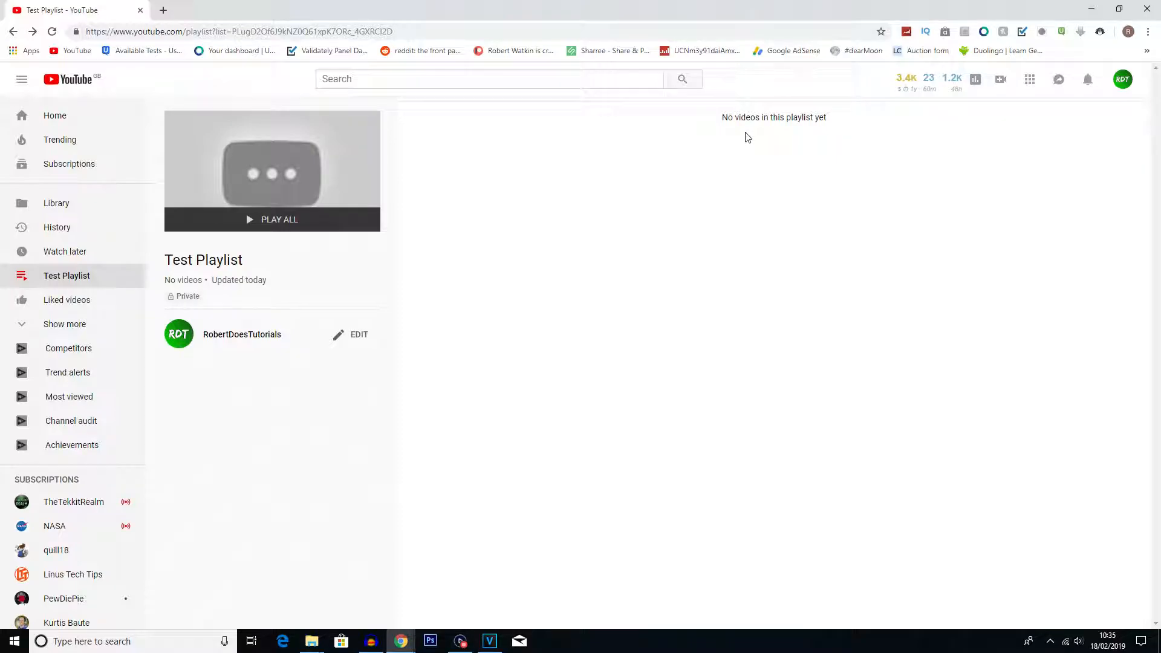
mouse_move(712, 115)
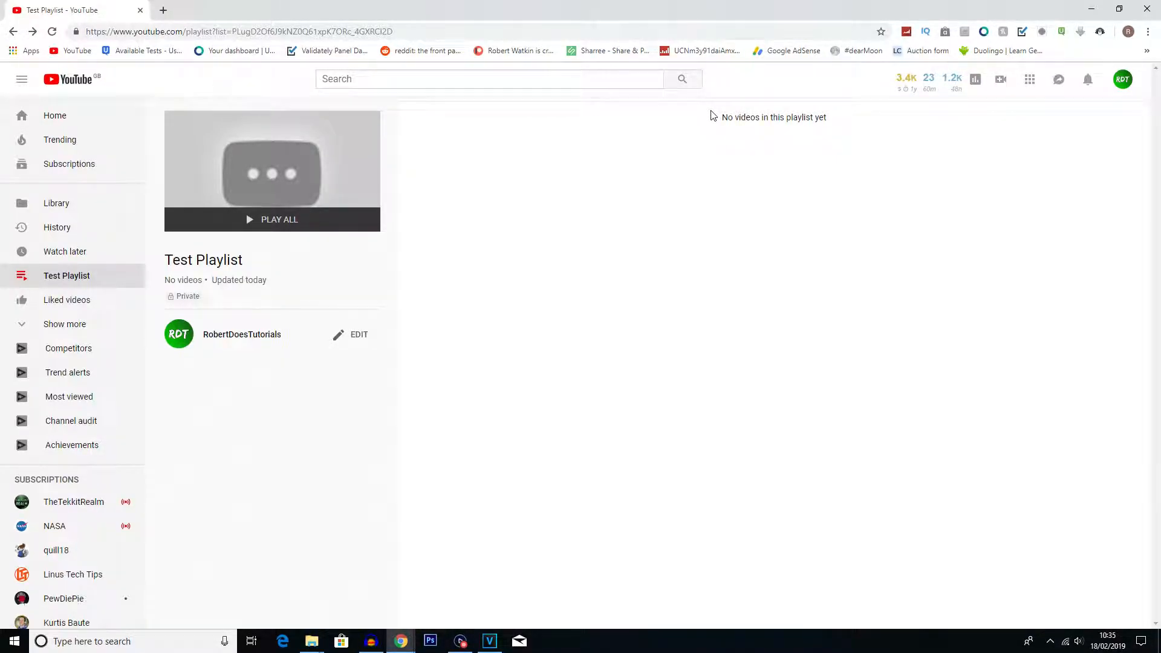
mouse_move(517, 286)
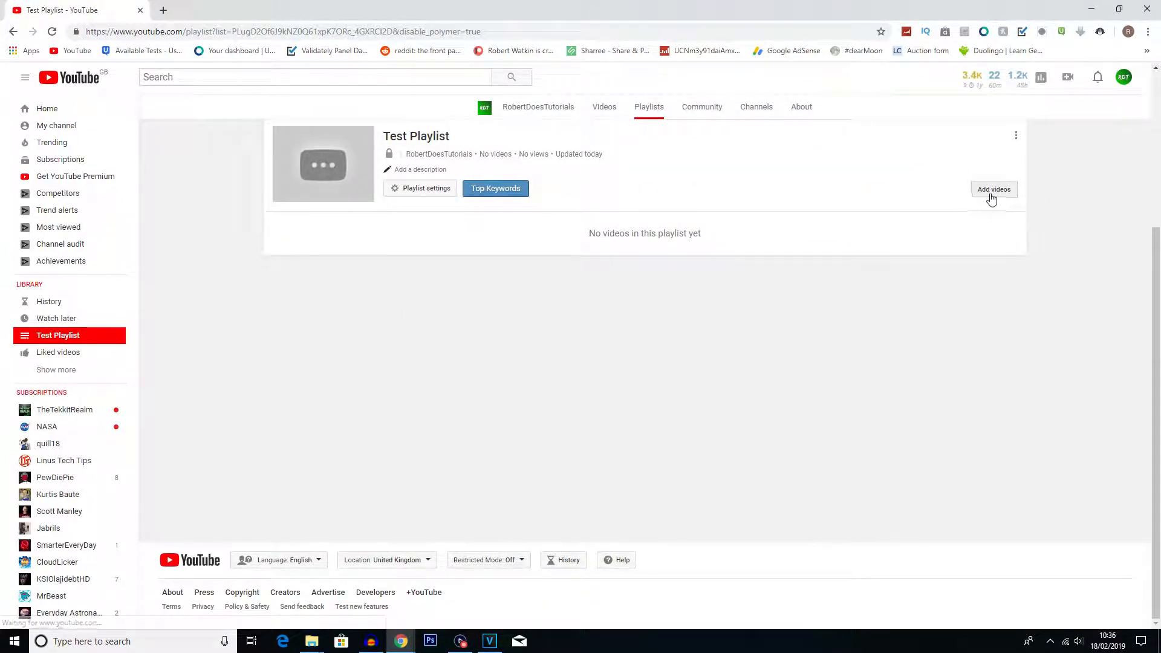
click(993, 189)
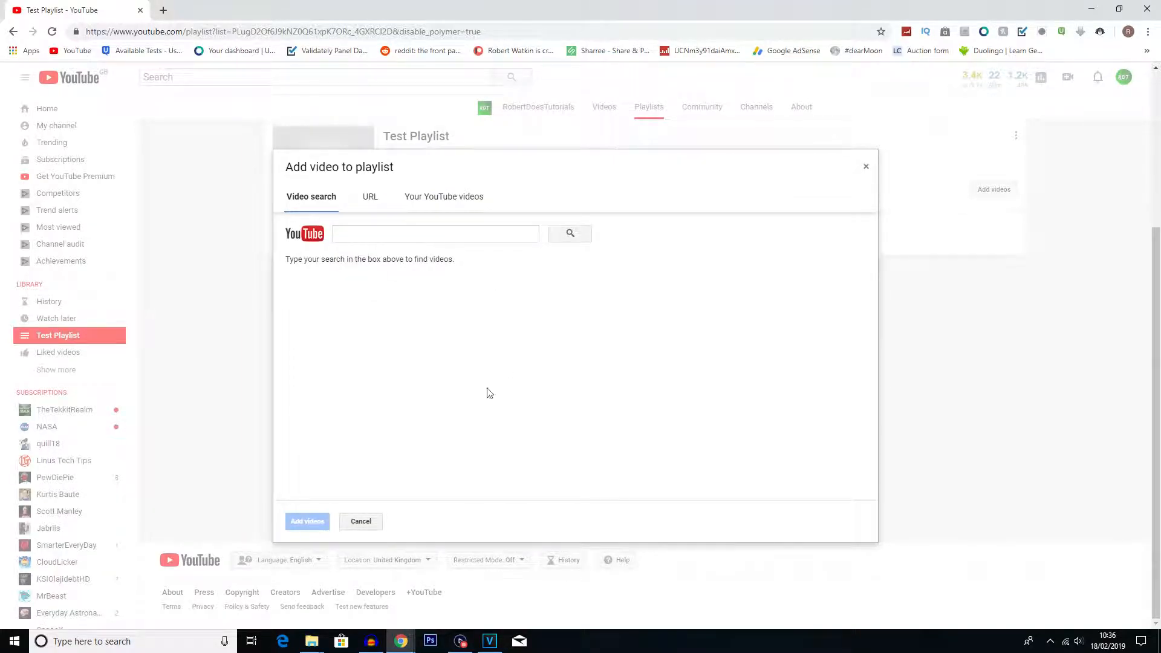
click(434, 233)
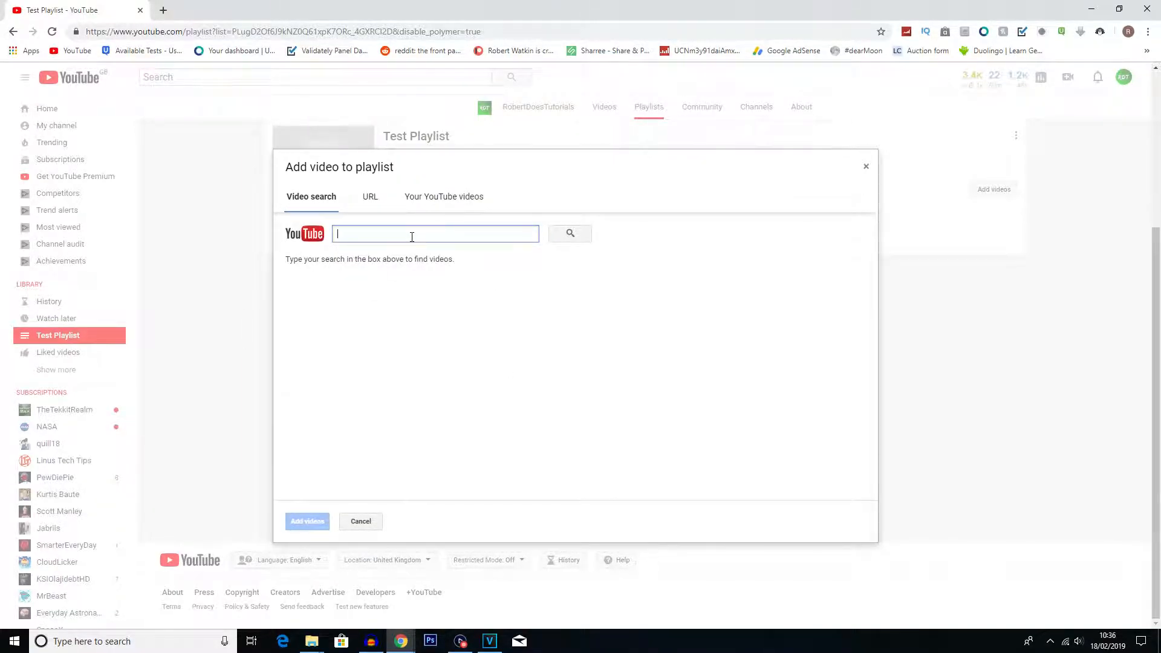
mouse_move(443, 196)
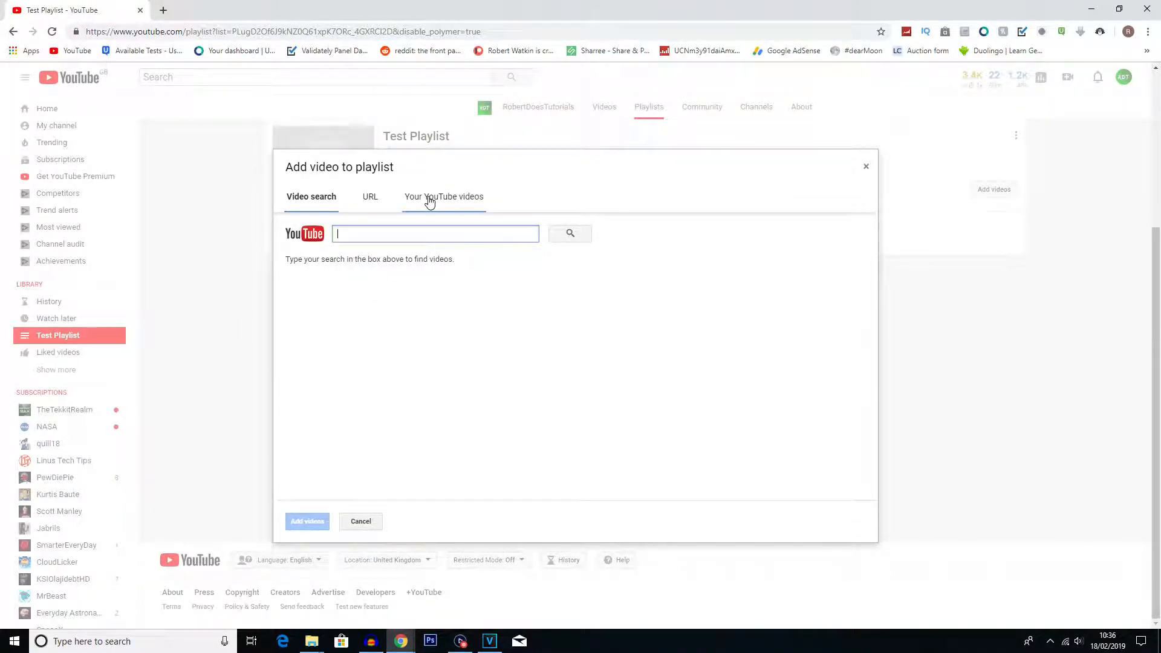
click(443, 197)
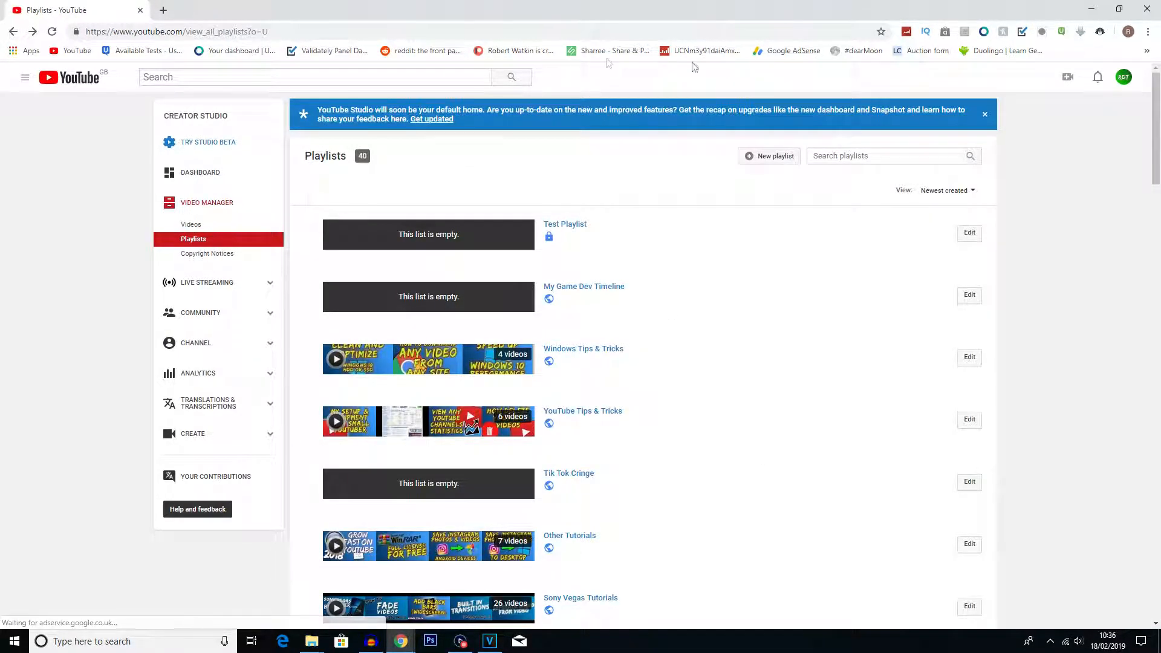
Inspect the New playlist popup's title and privacy fields, cancel it, and return to the YouTube home page
scroll(down, 3)
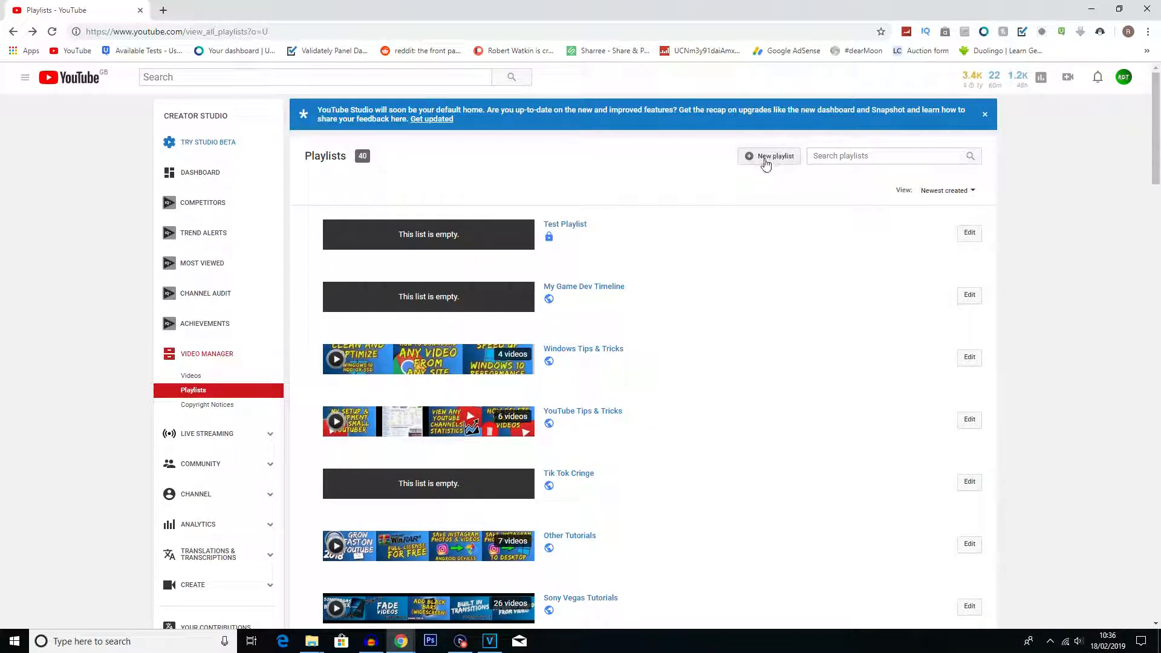
click(768, 155)
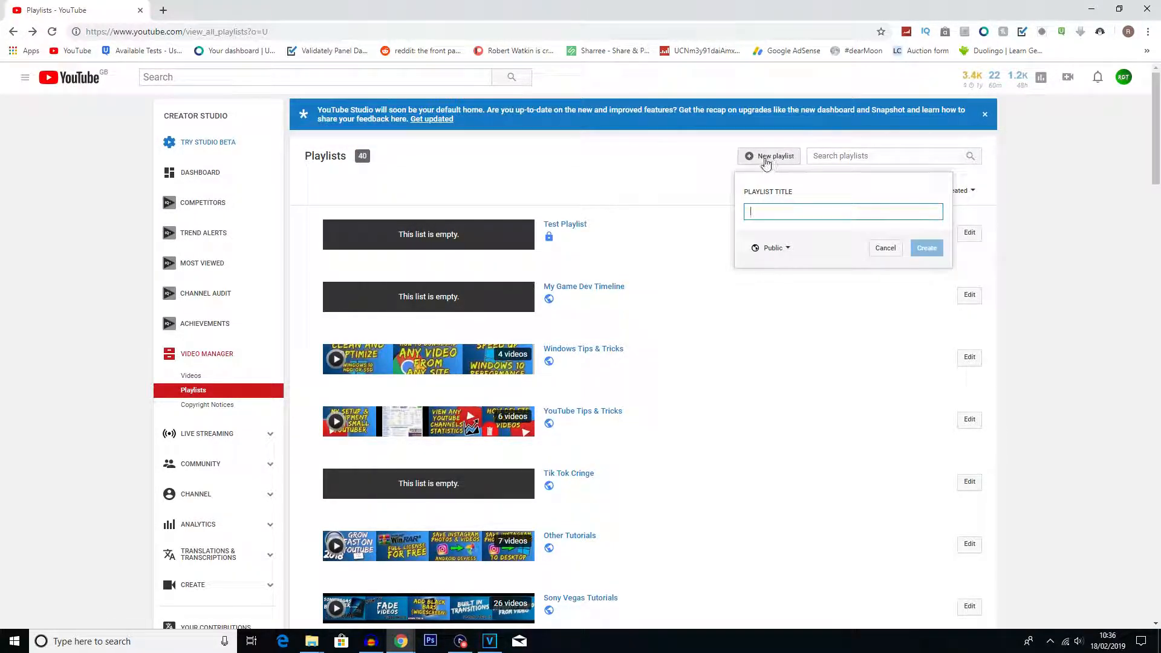
click(842, 211)
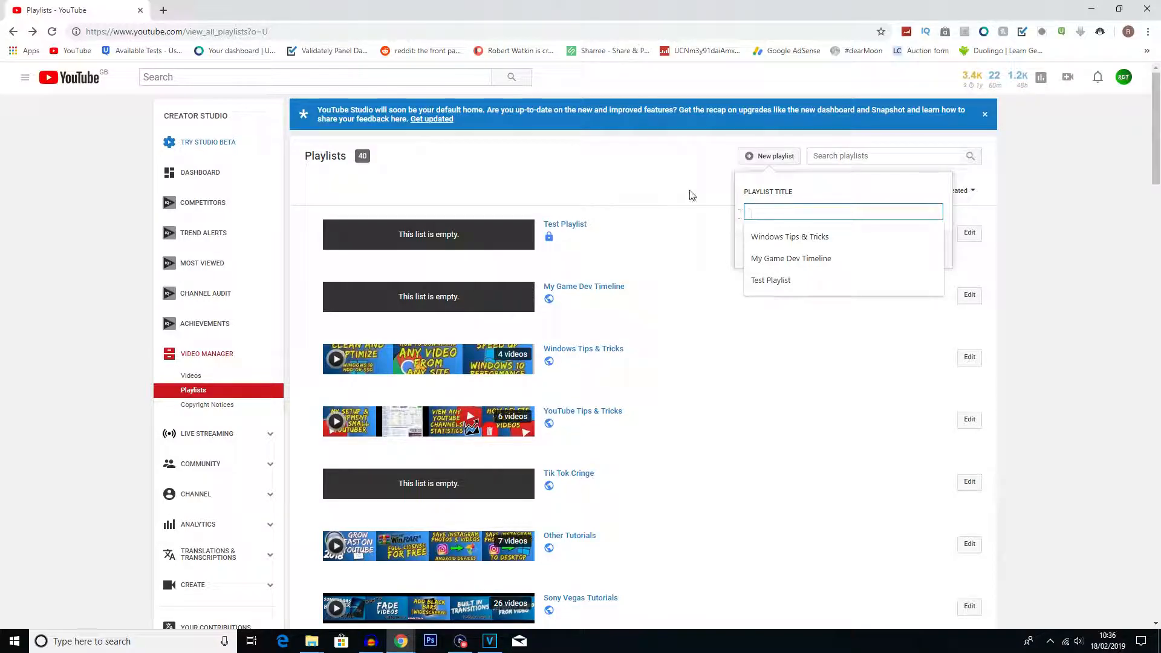
click(772, 247)
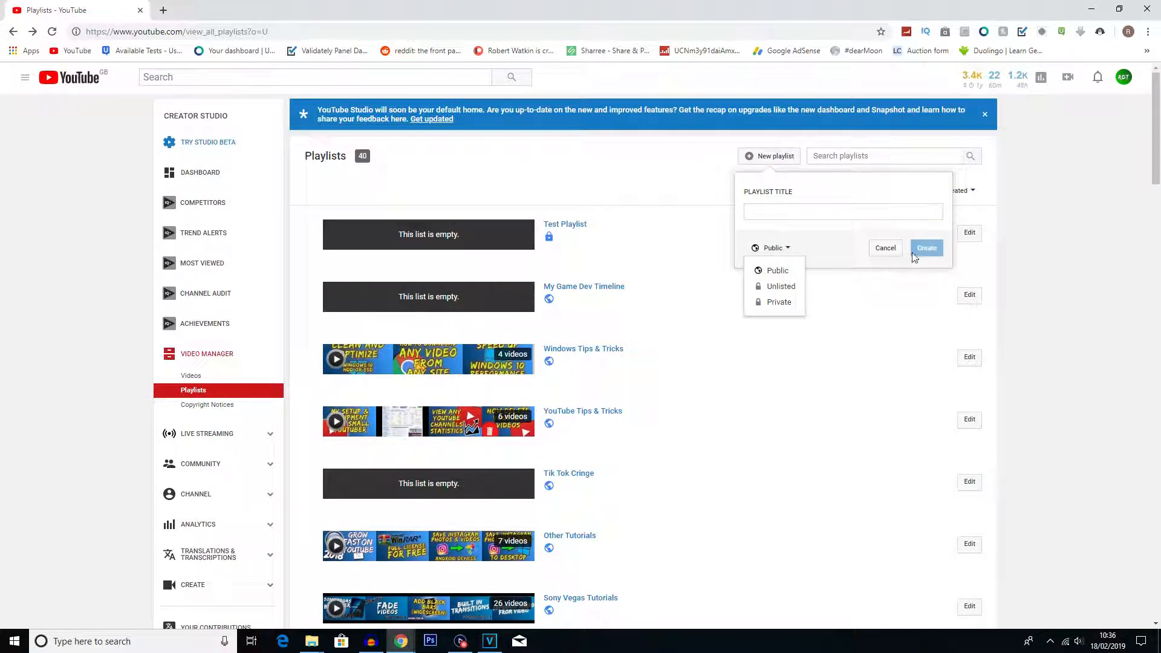
click(884, 247)
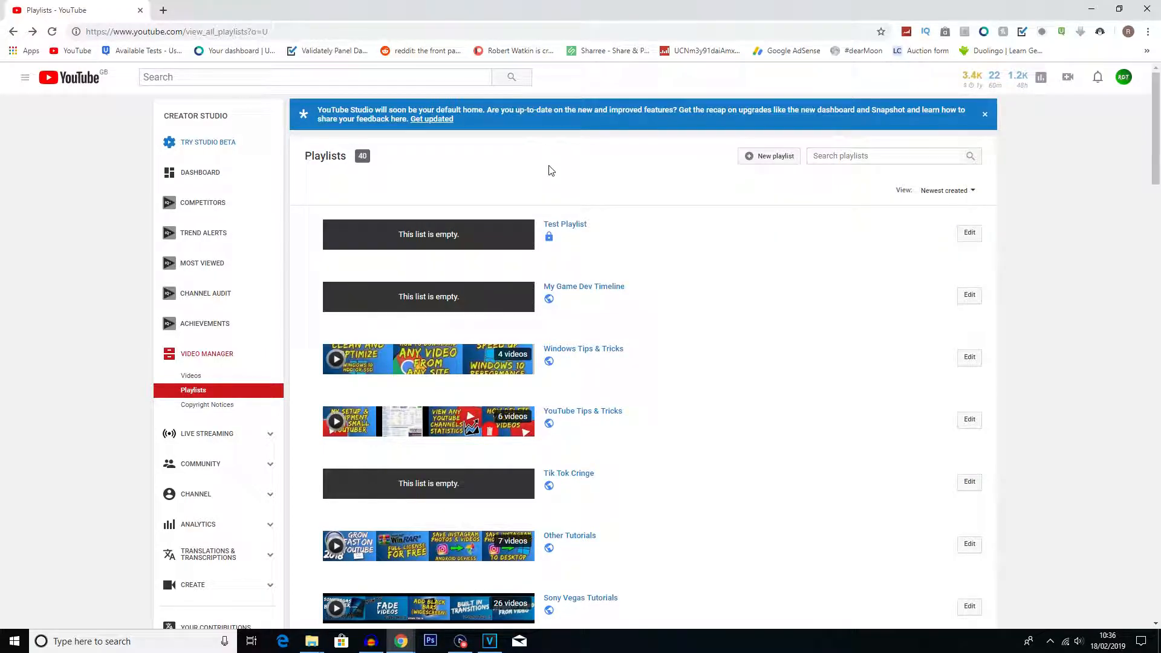
click(70, 77)
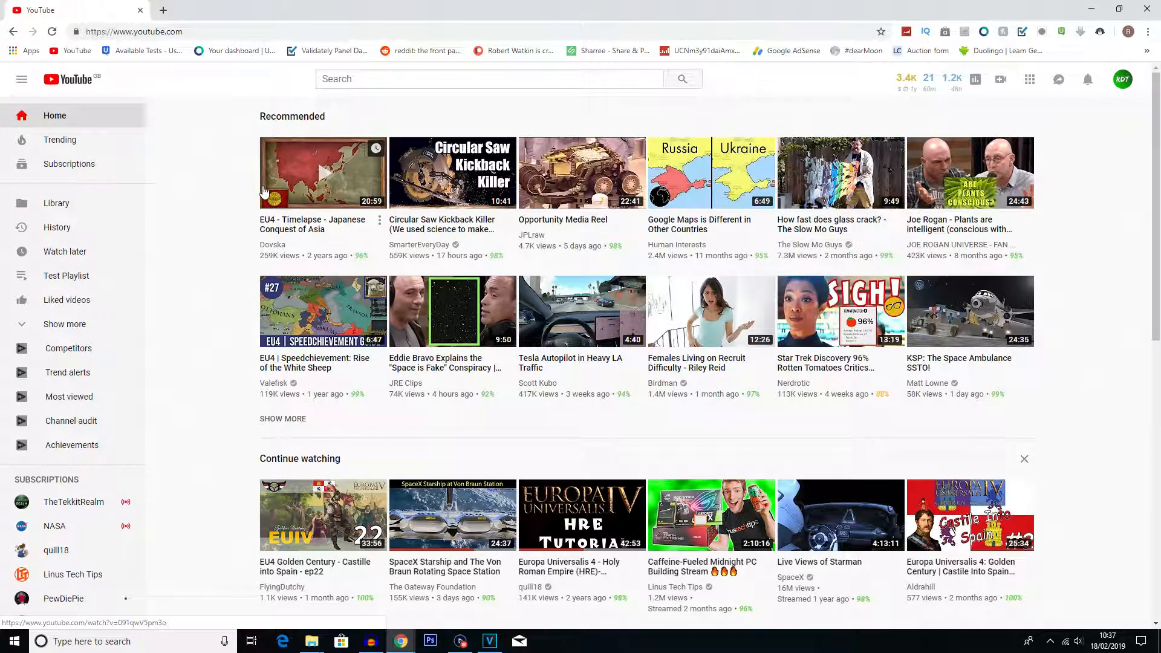
mouse_move(570, 370)
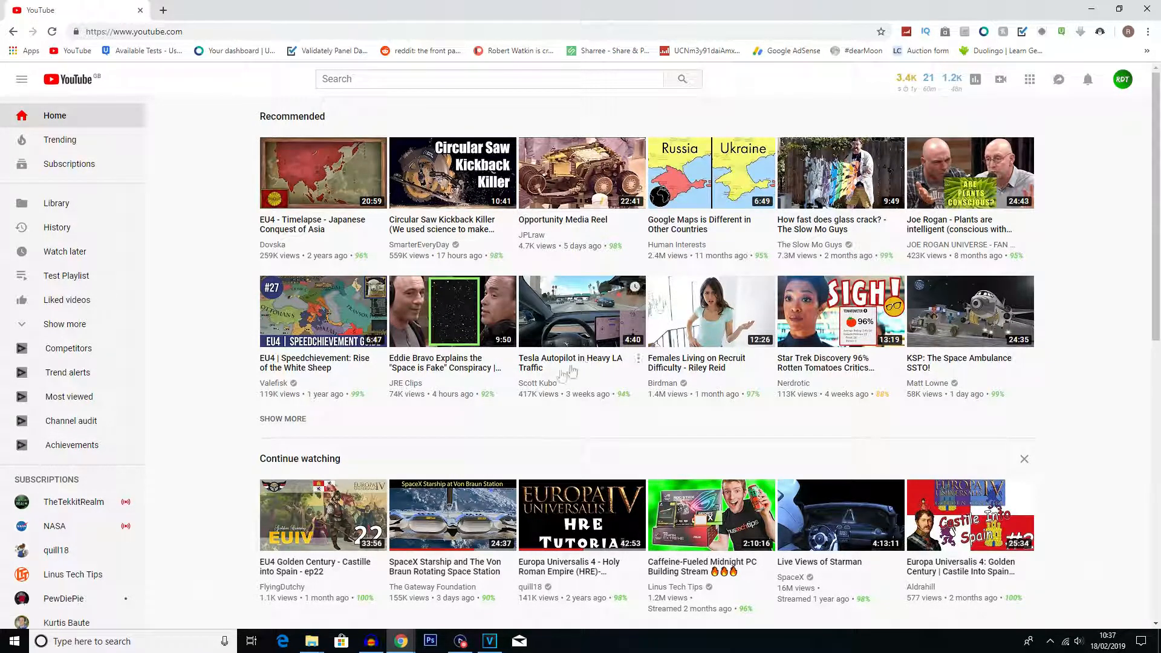
Open the Tesla Autopilot in Heavy LA Traffic video and its Save to playlist menu
click(582, 311)
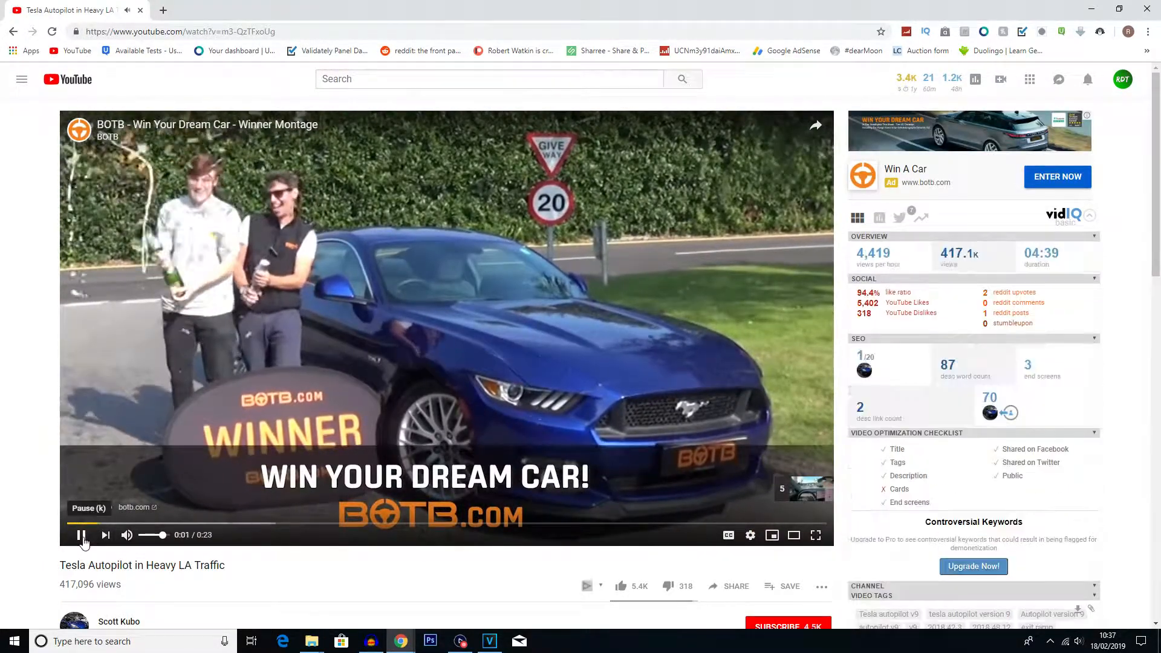
scroll(down, 3)
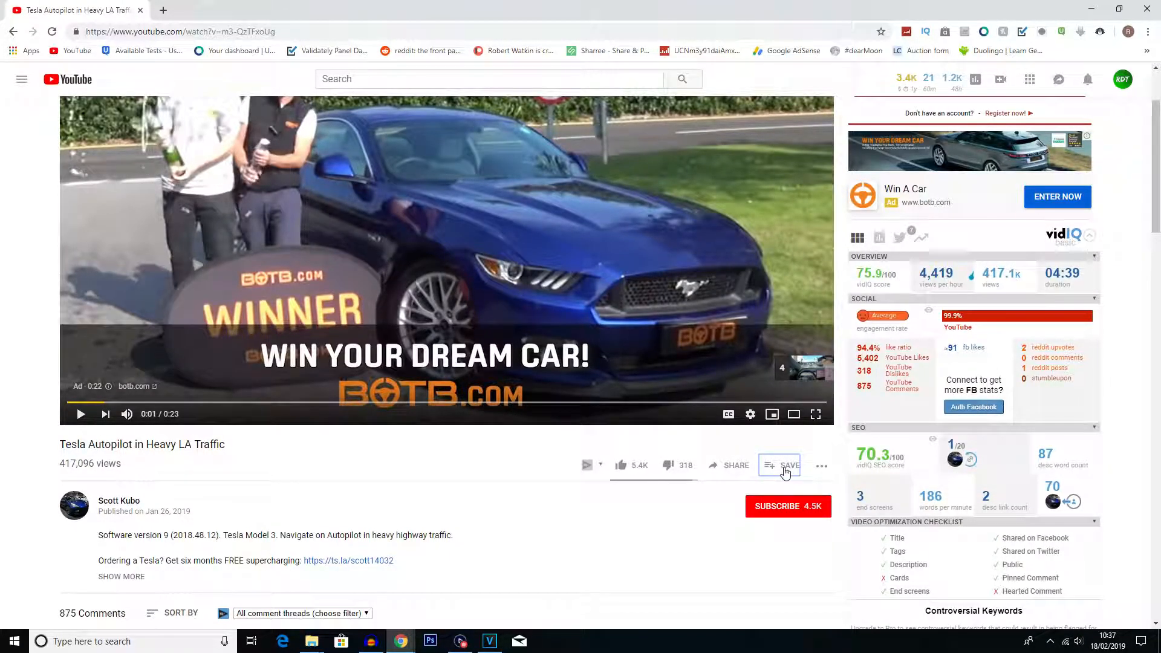
click(782, 464)
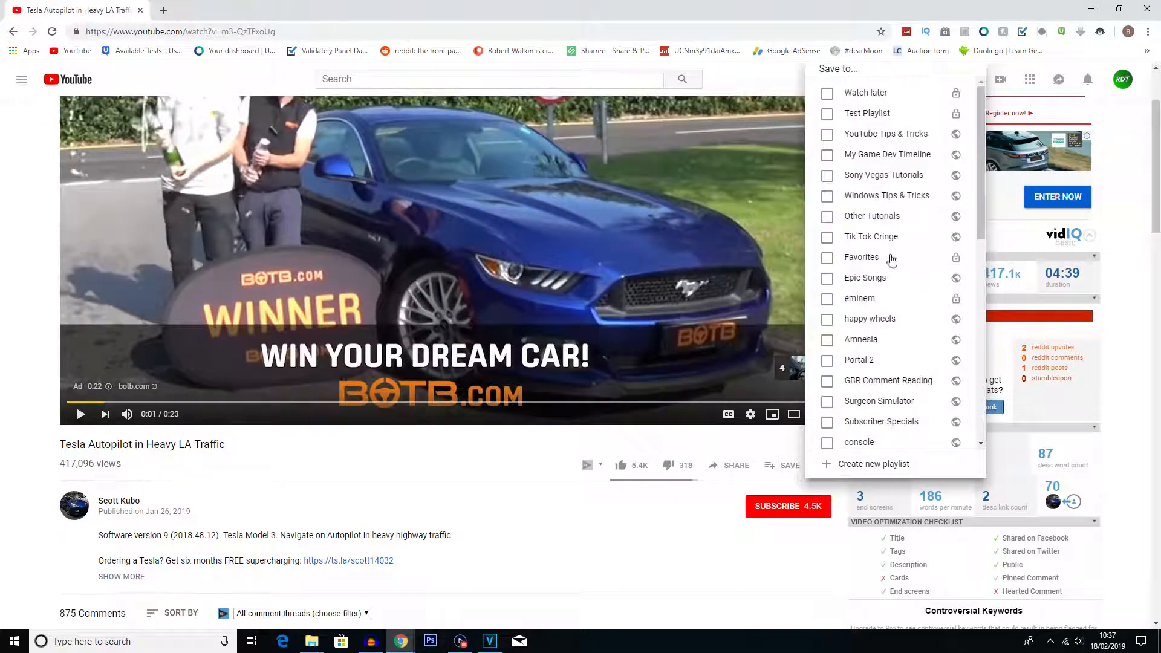
mouse_move(840, 170)
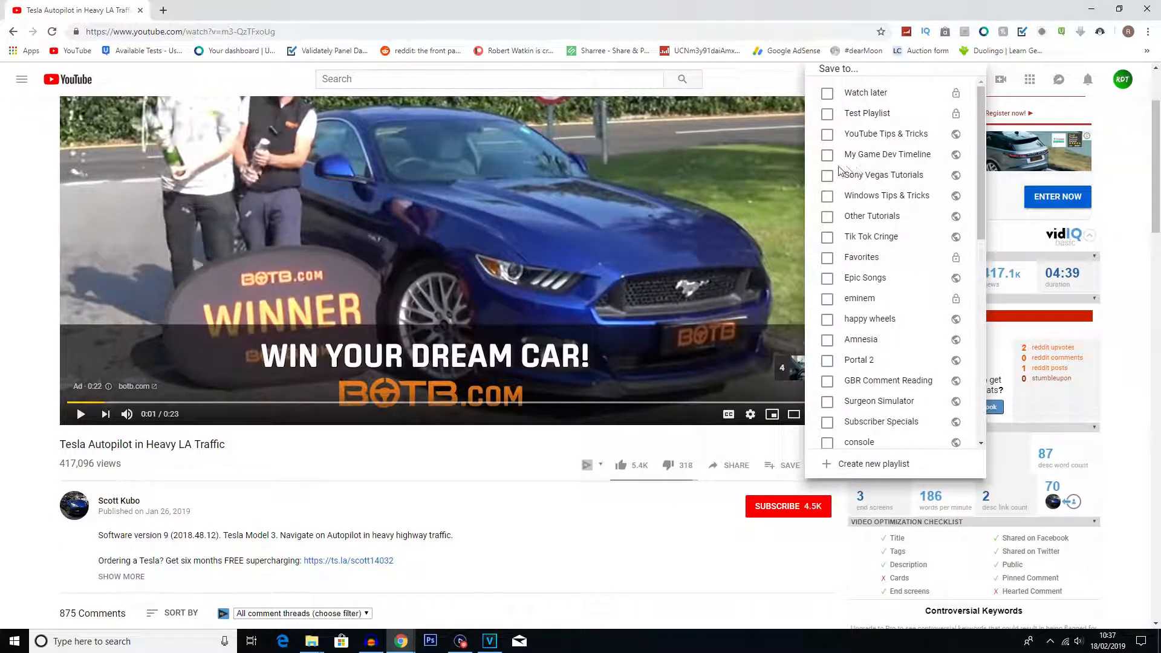
Tick Test Playlist to save the video there, then look at the Create new playlist form
scroll(down, 3)
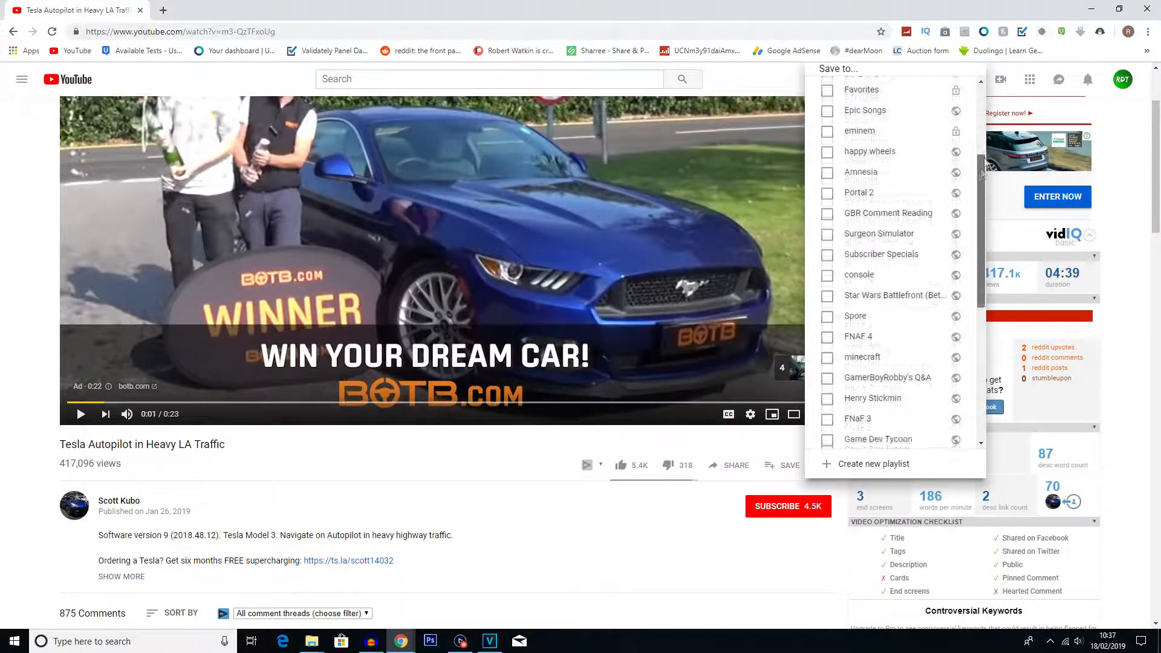
click(827, 113)
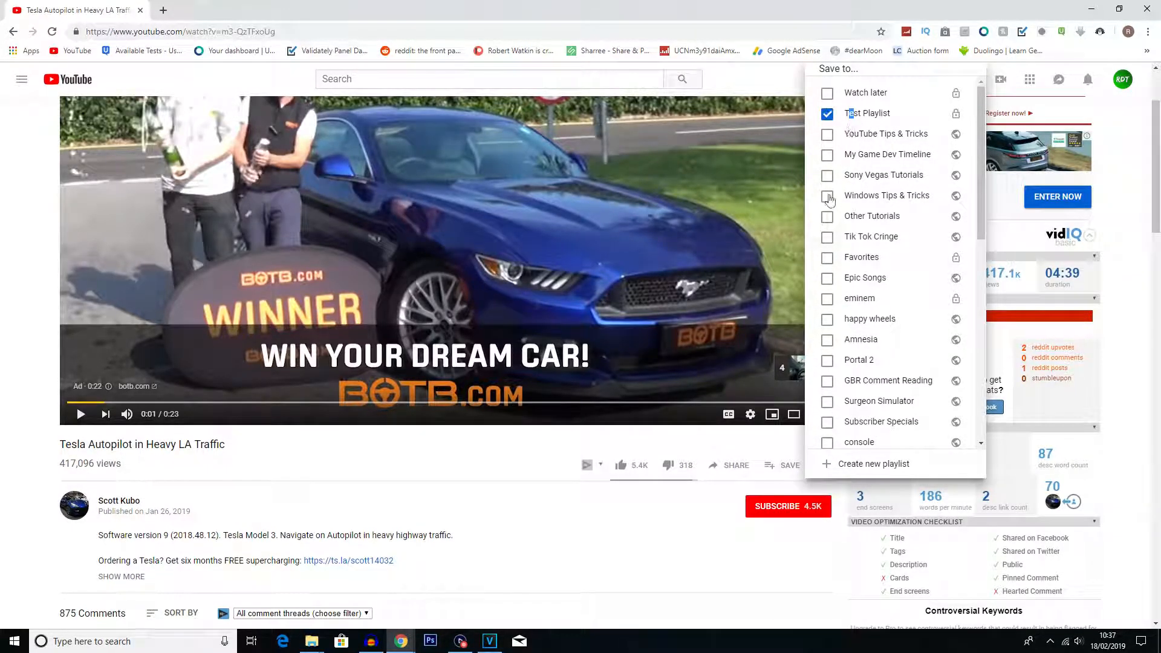
click(827, 113)
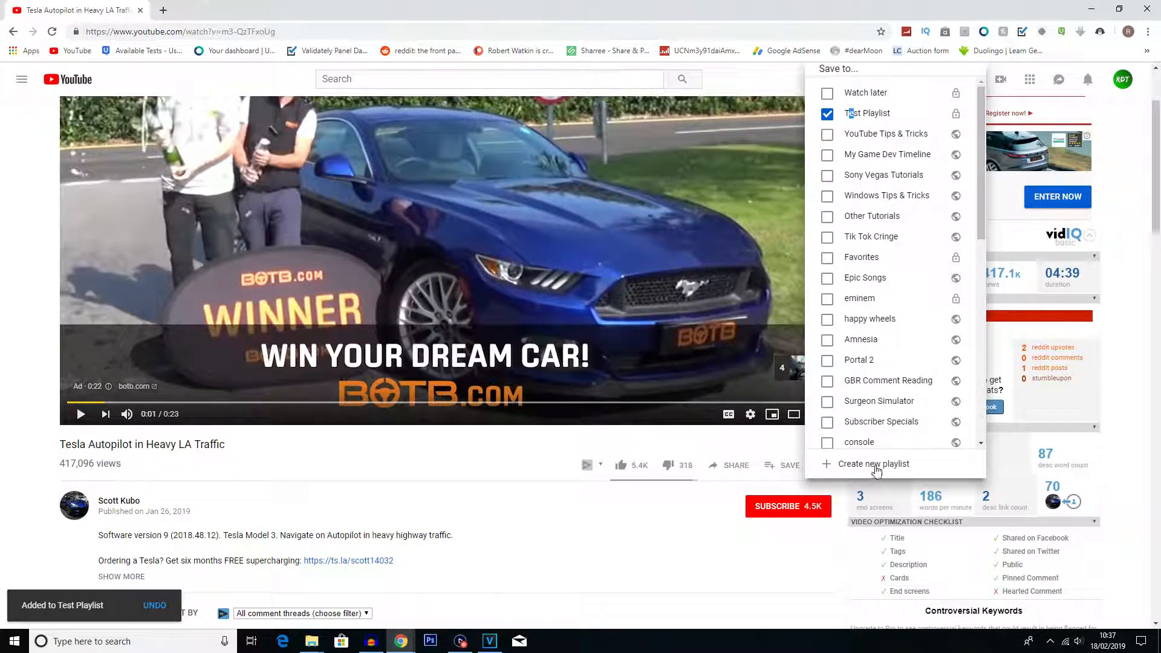
click(873, 462)
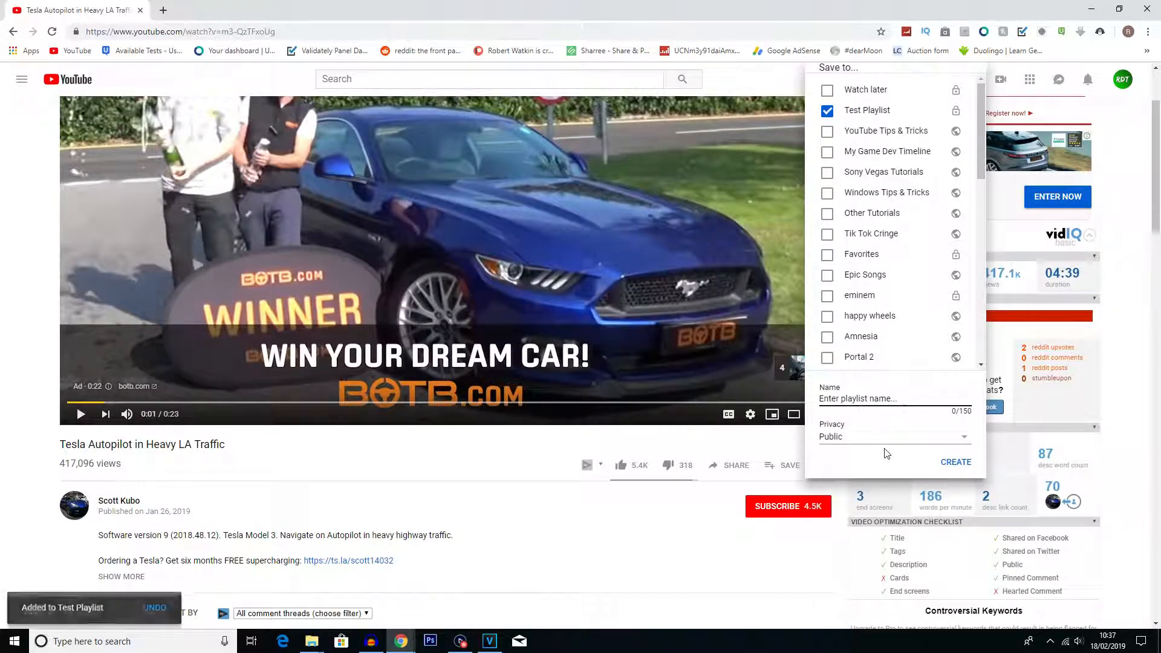
scroll(down, 3)
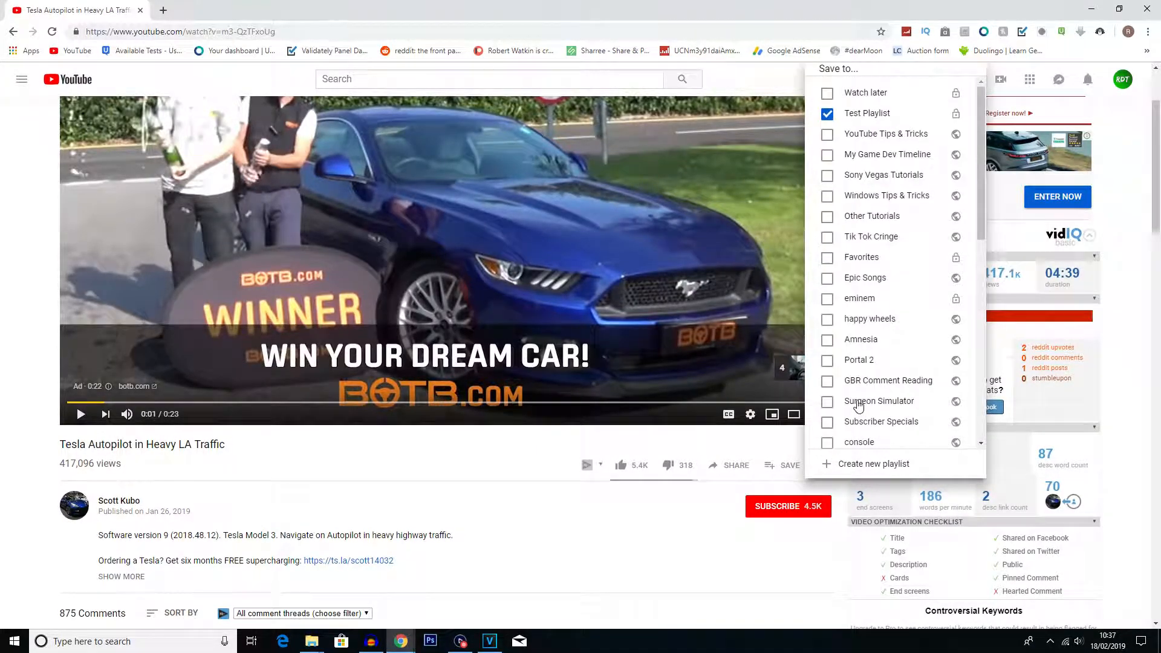
scroll(down, 3)
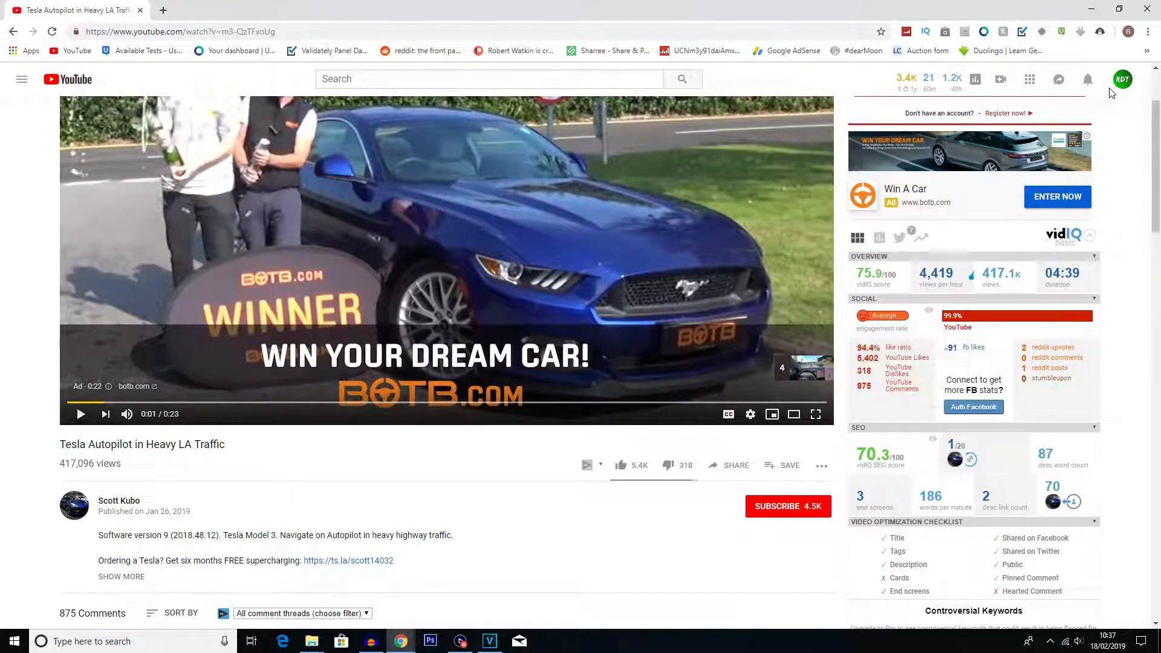
Open Test Playlist from the navigation guide, showing its one private Tesla Autopilot video
click(22, 79)
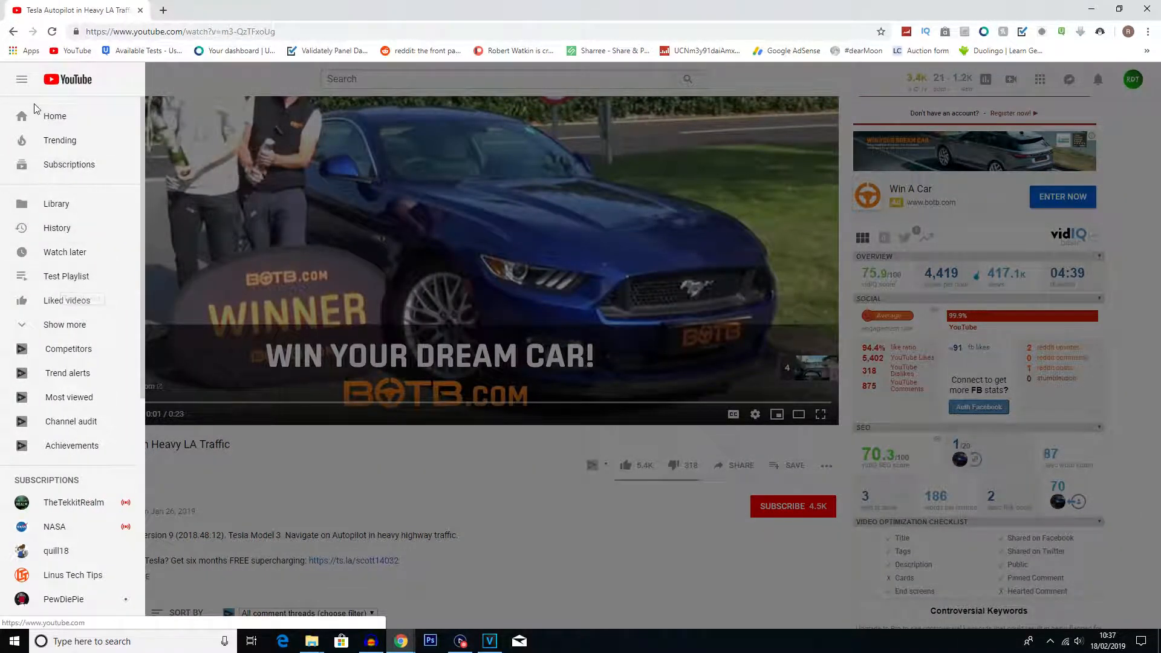
mouse_move(66, 276)
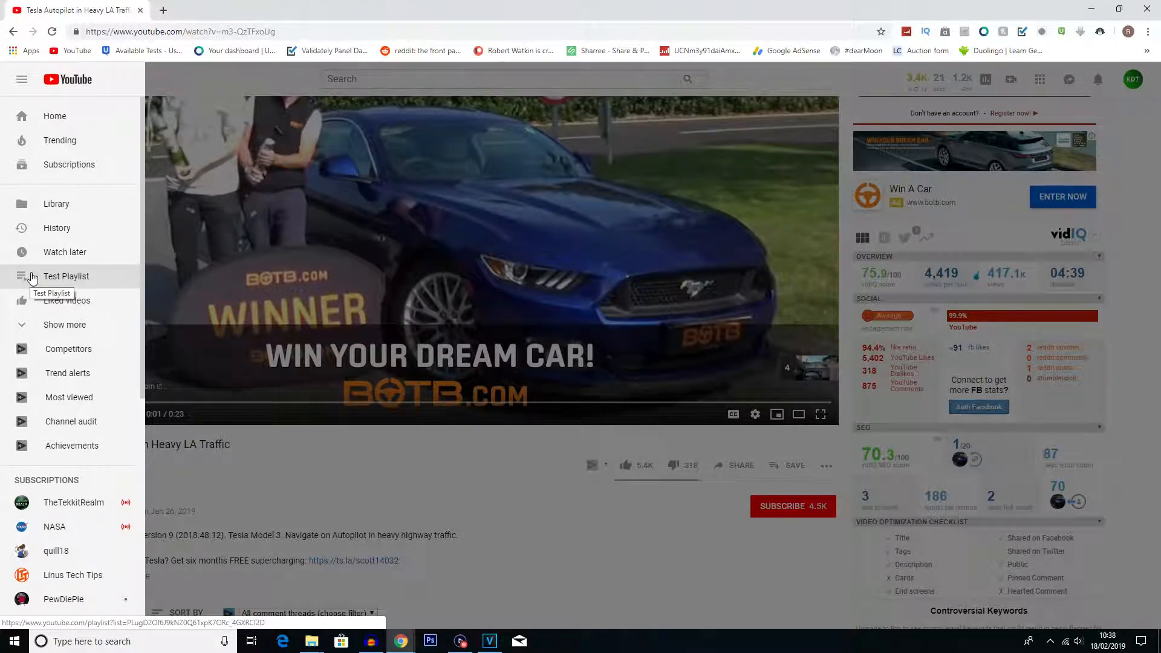
click(66, 275)
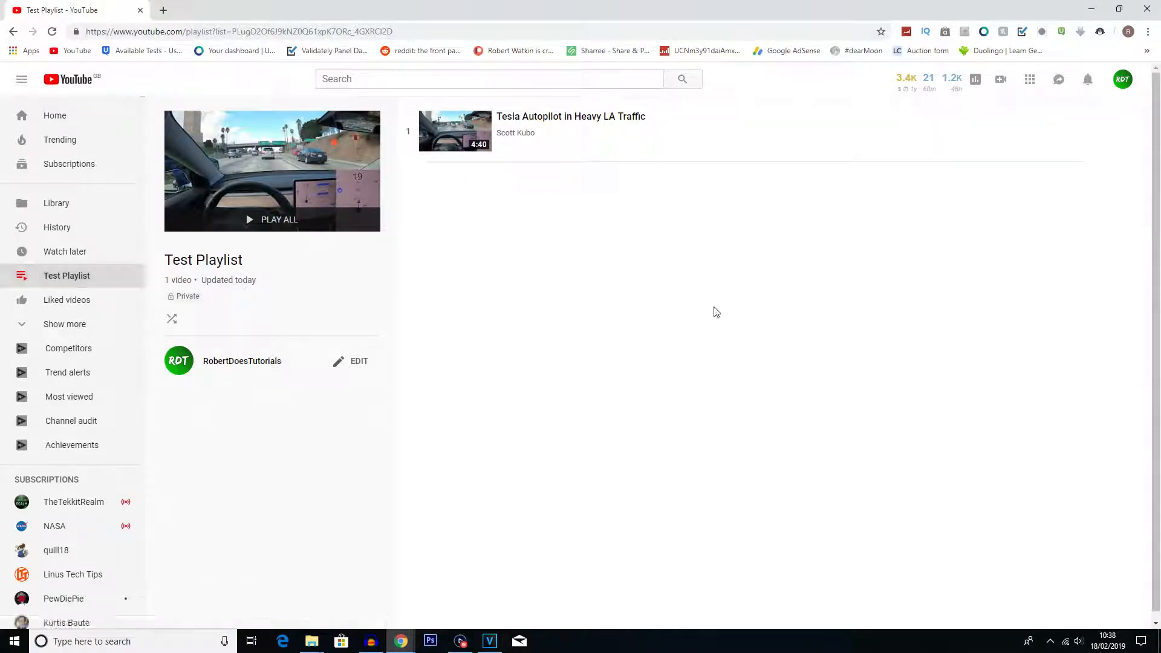
mouse_move(699, 349)
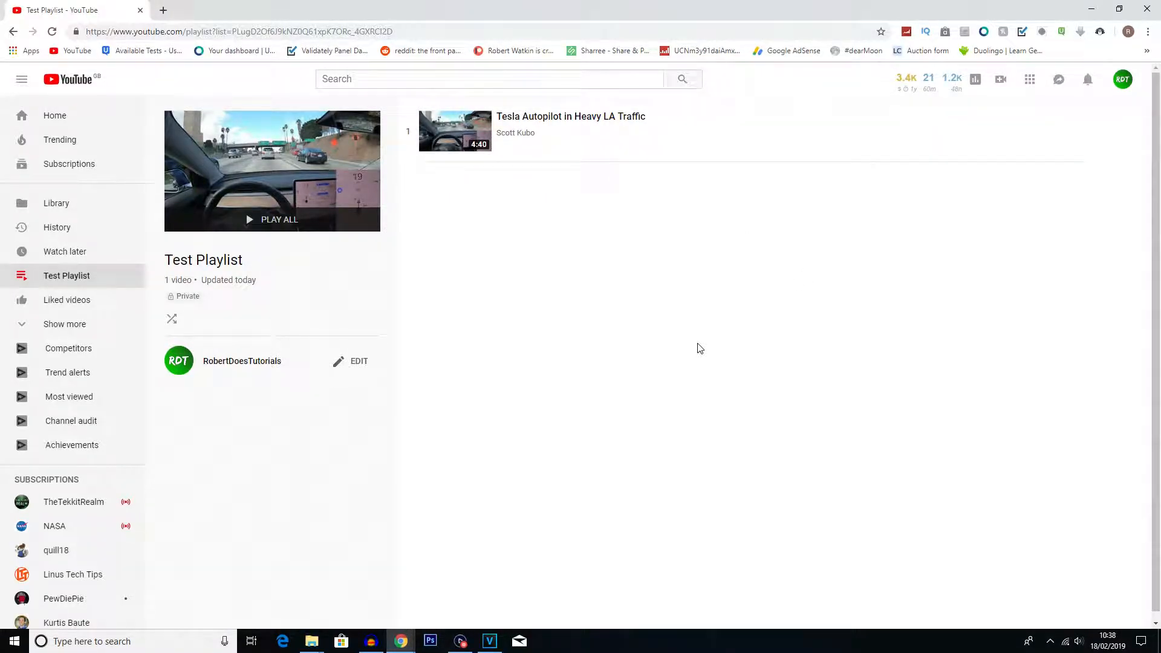